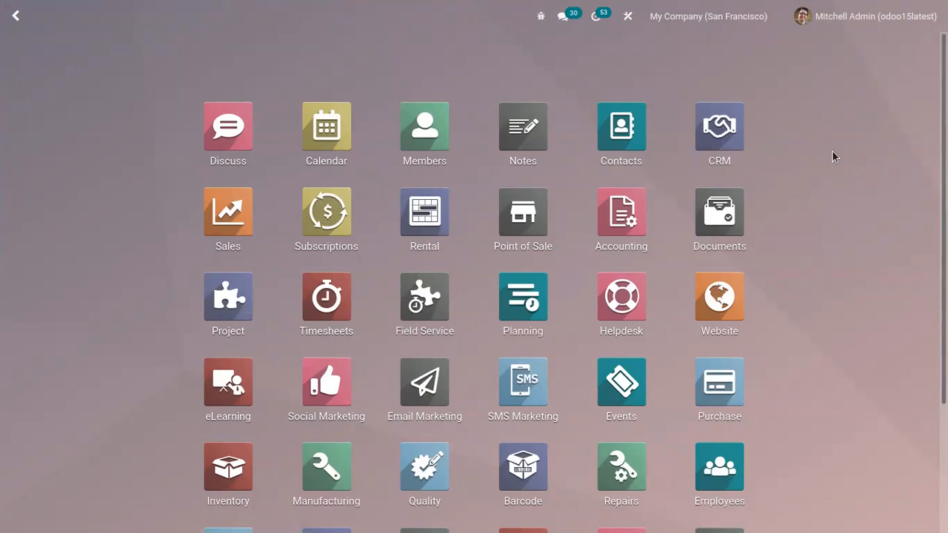
Step: Open the Accounting app and browse its Reporting menu of financial reports
left_click(621, 214)
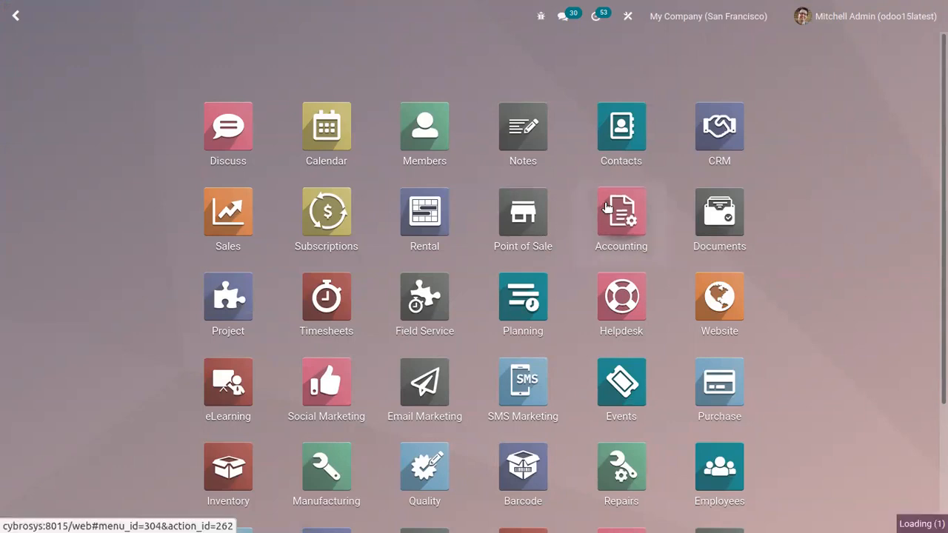
left_click(621, 213)
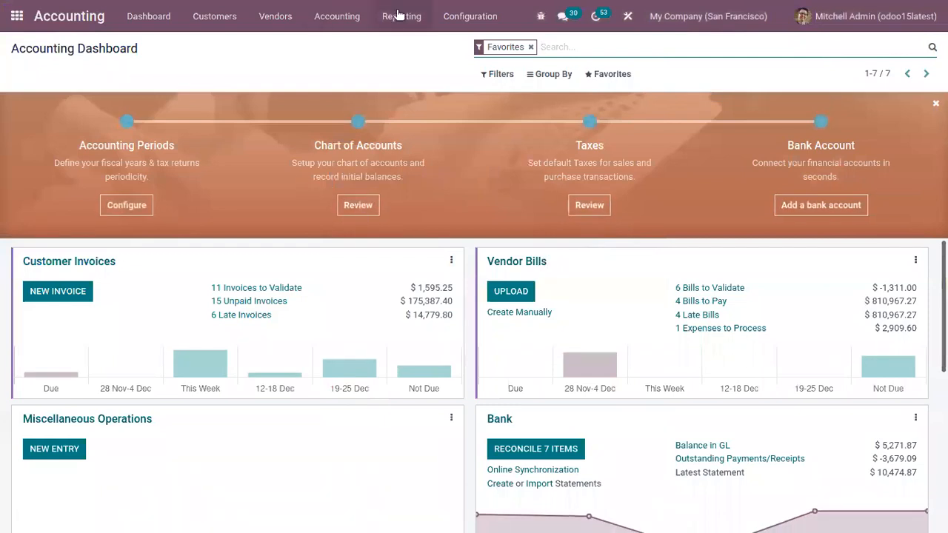
left_click(402, 16)
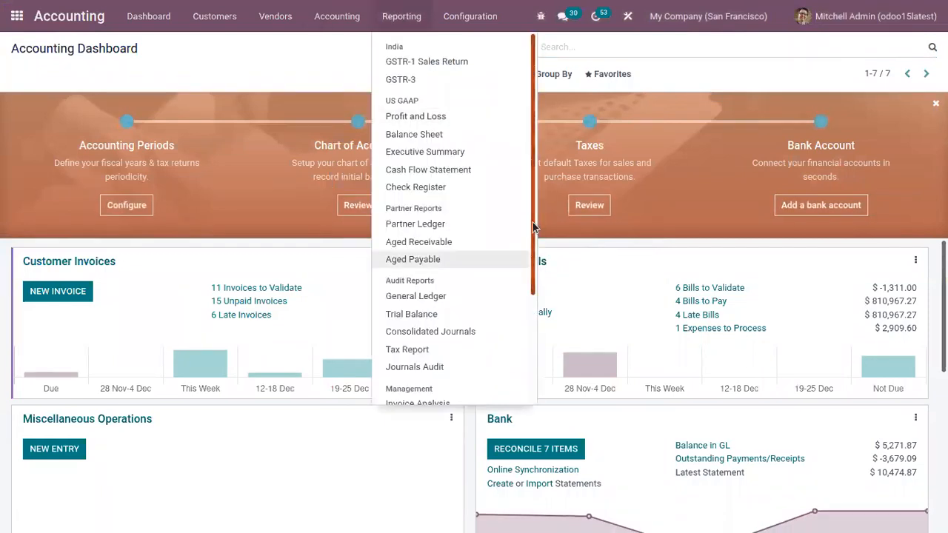
scroll("down", 3)
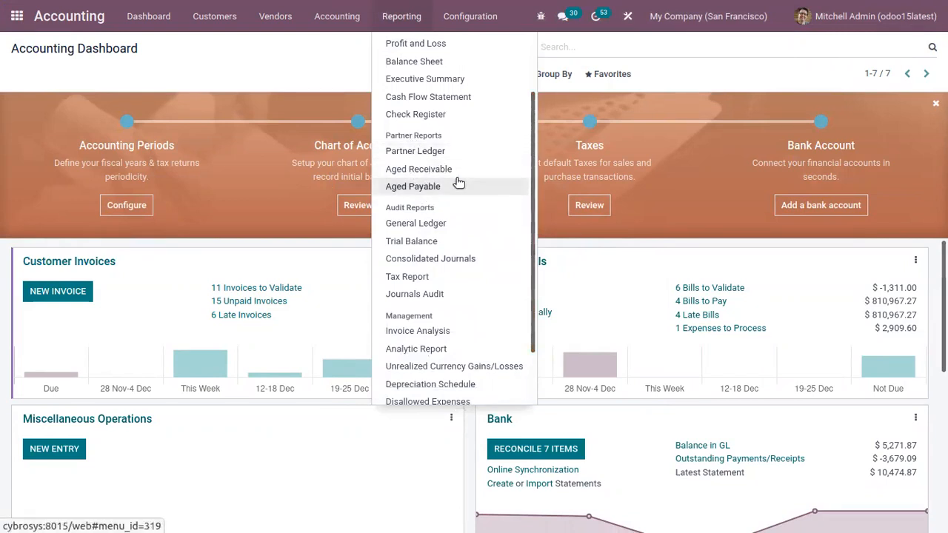
mouse_move(418, 169)
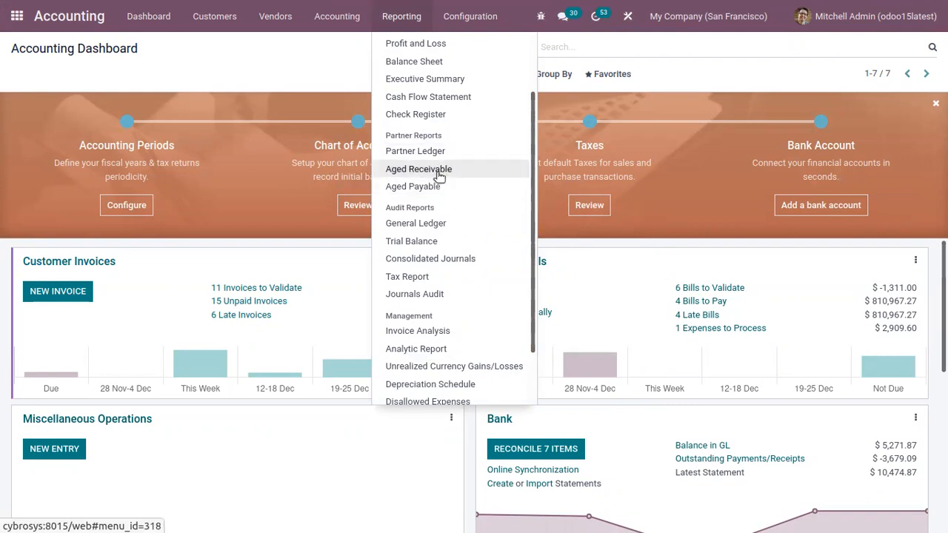
Step: Open Aged Receivable and view it as of End of Last Month, then End of Last Financial Year
left_click(418, 169)
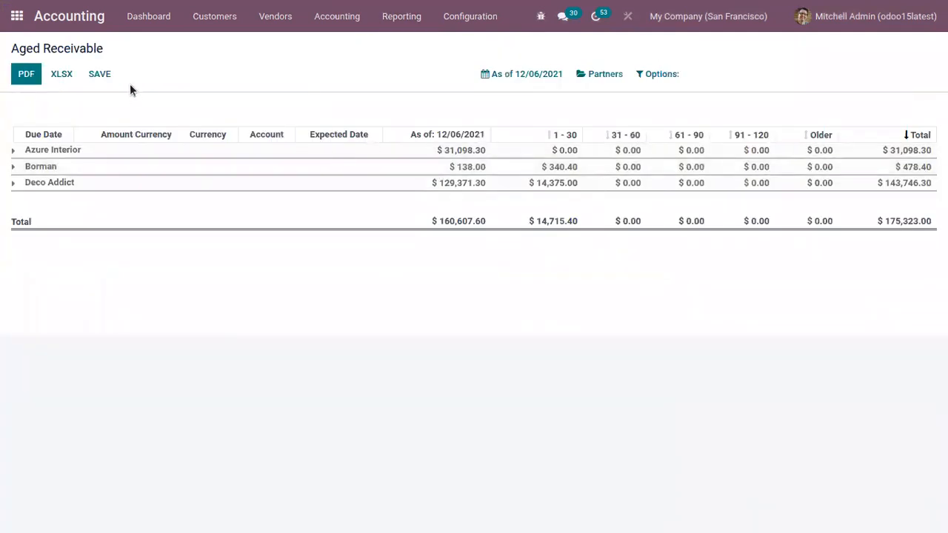
mouse_move(184, 119)
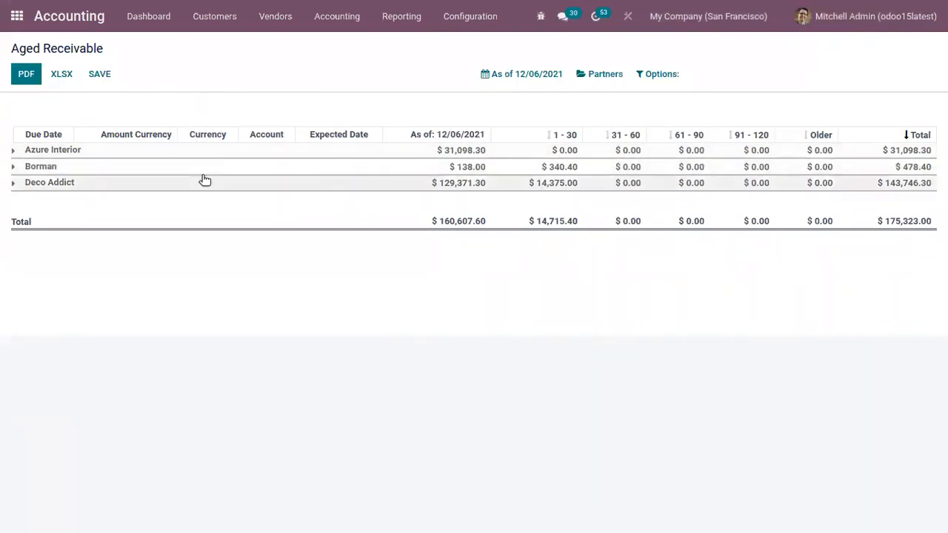
mouse_move(299, 323)
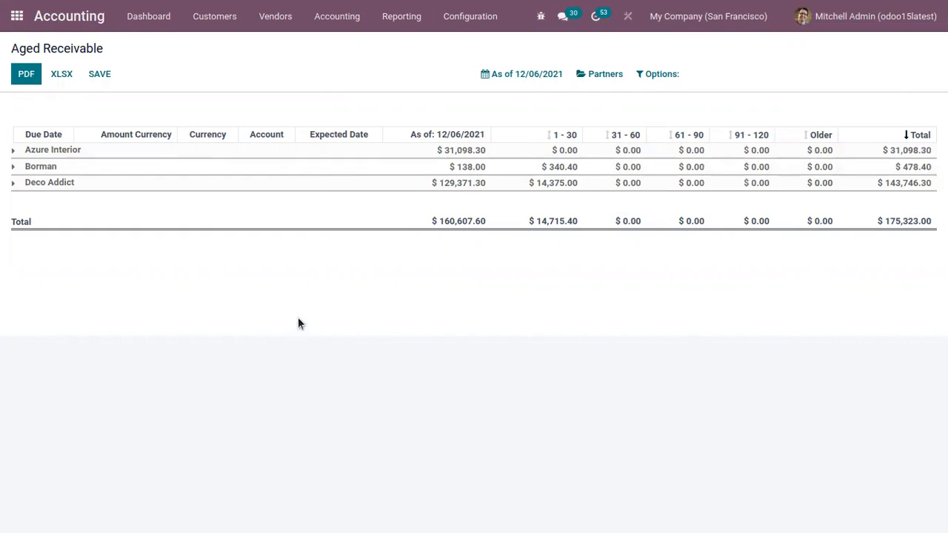
left_click(526, 73)
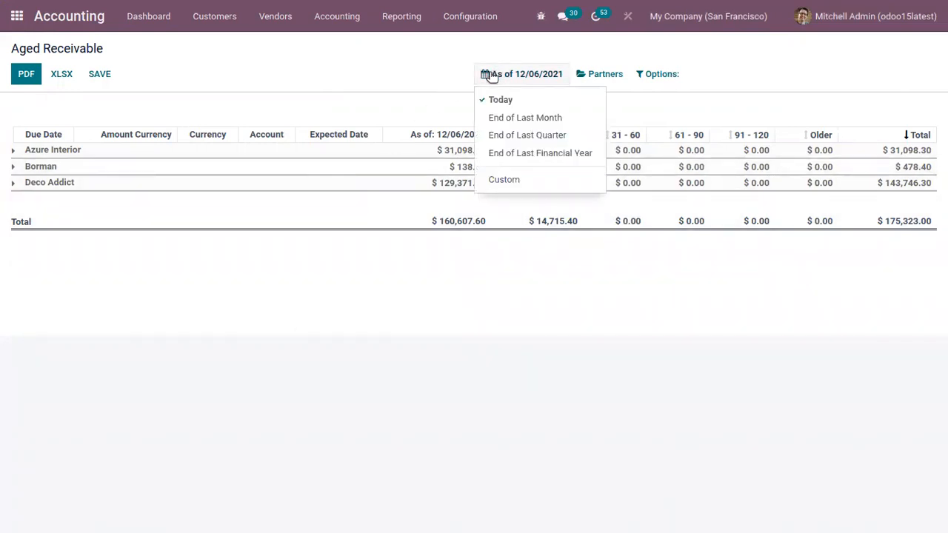
mouse_move(524, 117)
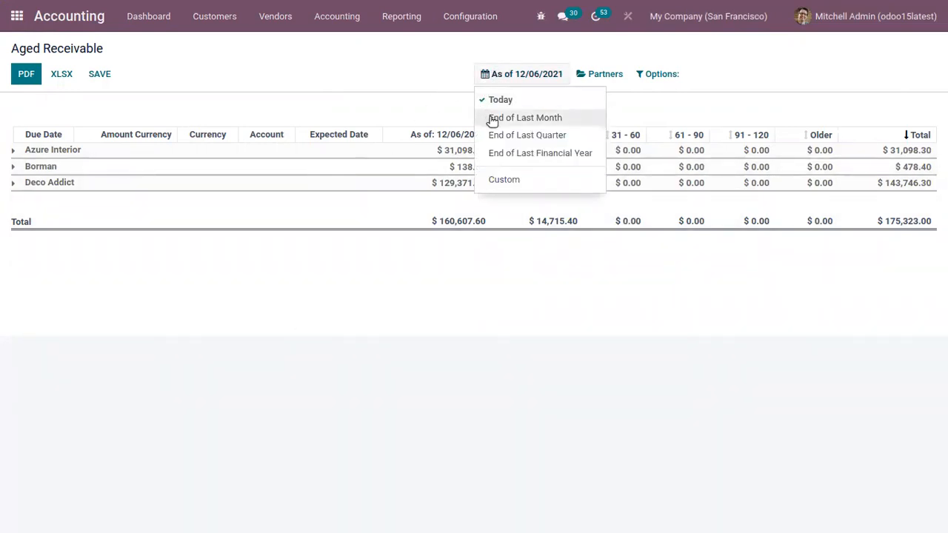
mouse_move(501, 99)
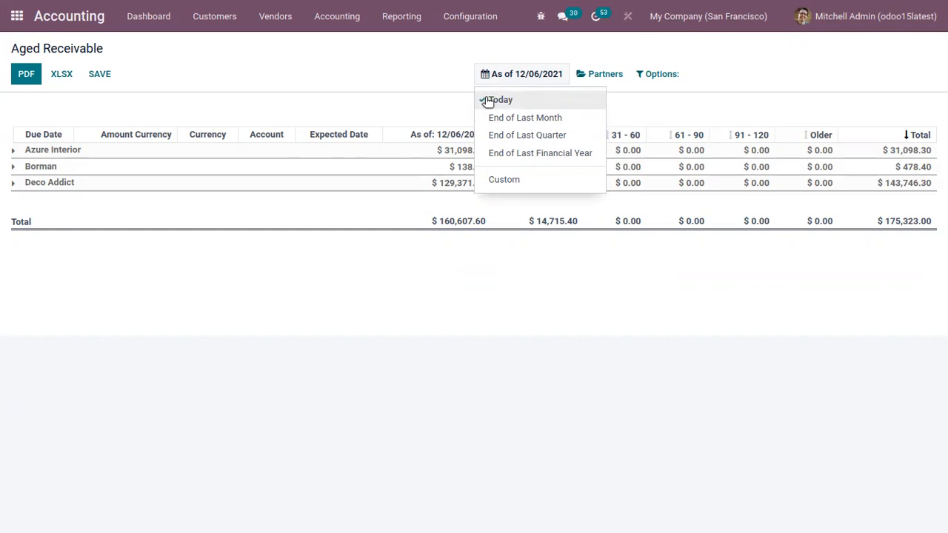
left_click(524, 117)
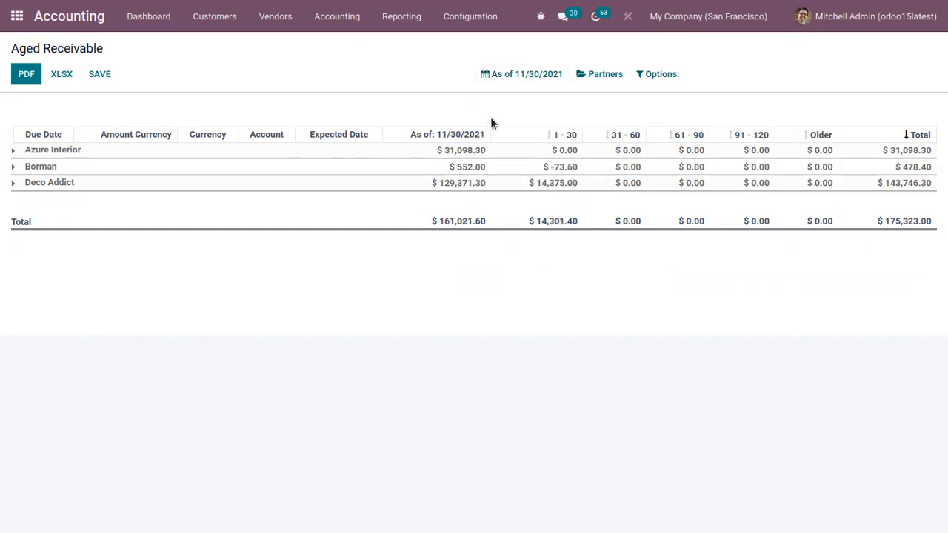
left_click(527, 74)
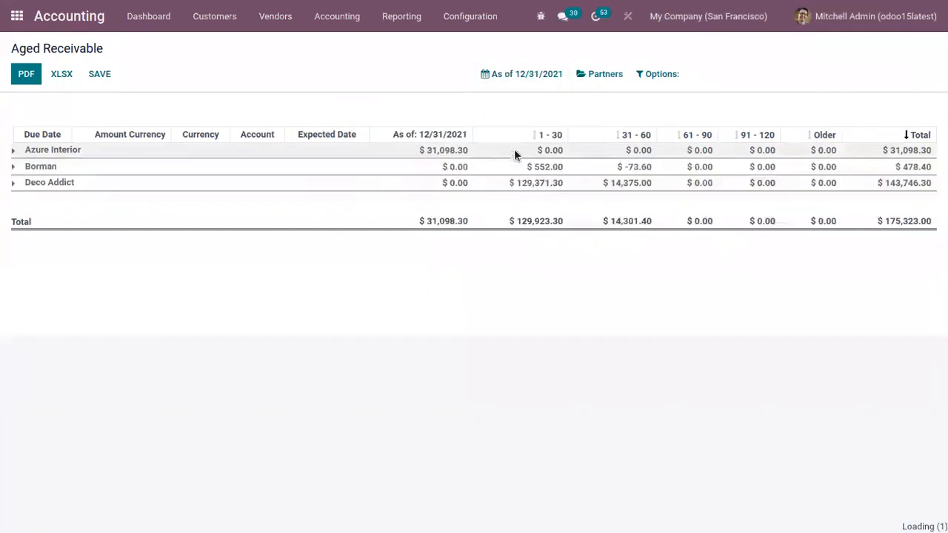
Step: Set a custom as-of date of 12/06/2021 on the Aged Receivable report
left_click(526, 73)
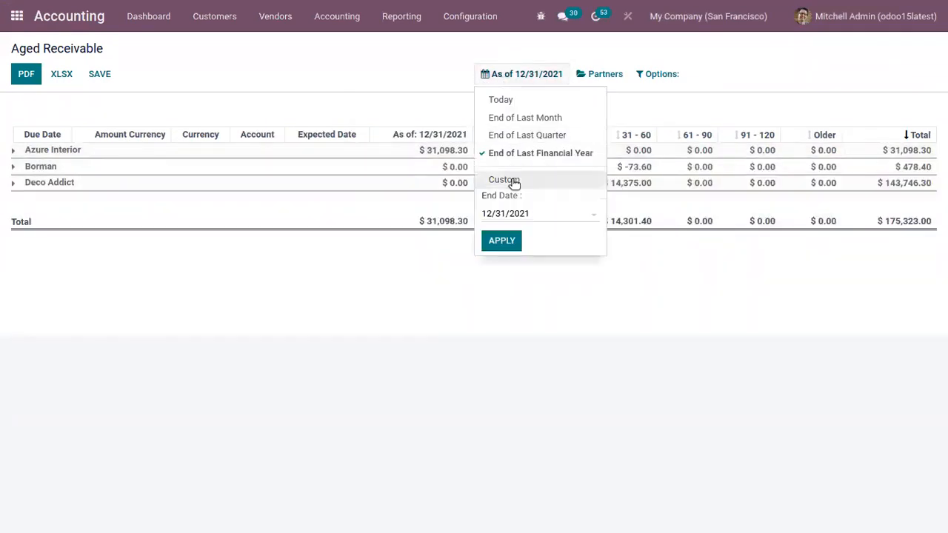
left_click(505, 213)
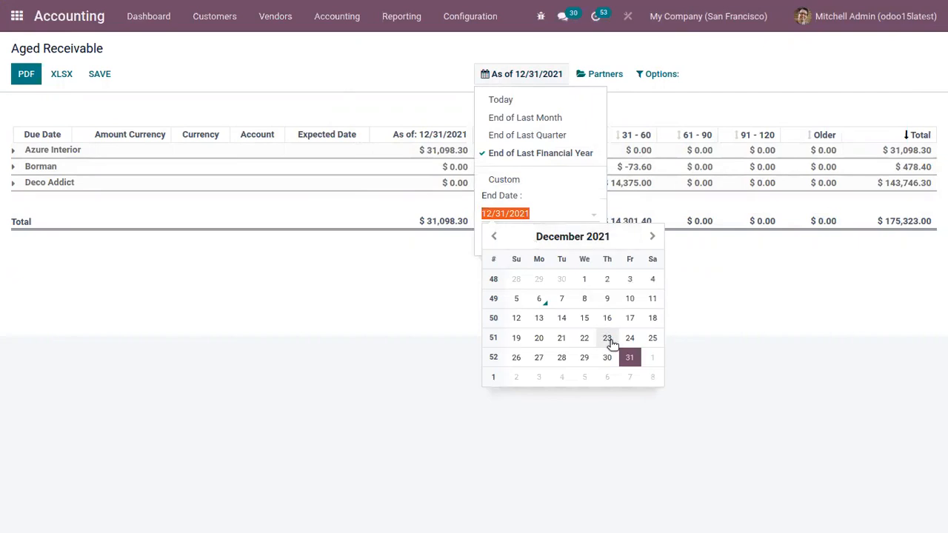
left_click(527, 73)
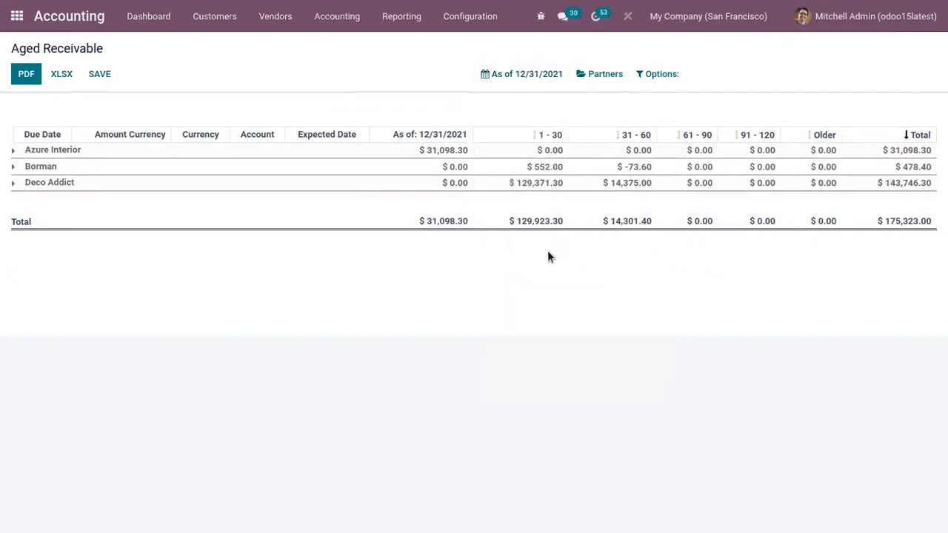
left_click(526, 73)
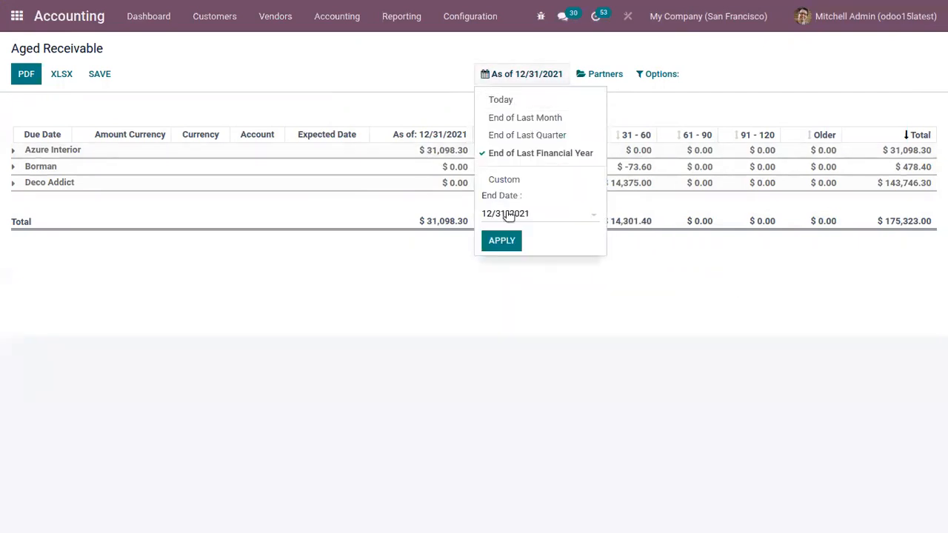
left_click(505, 214)
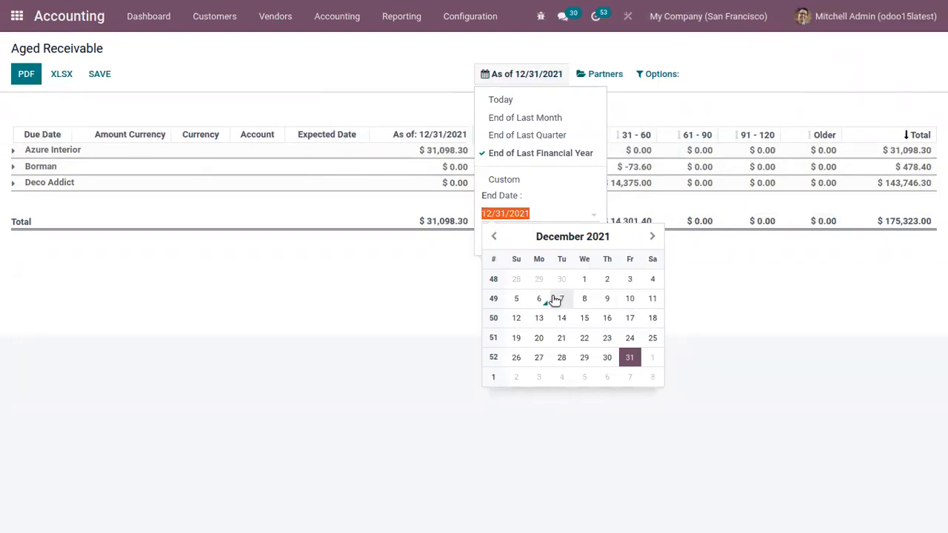
mouse_move(606, 279)
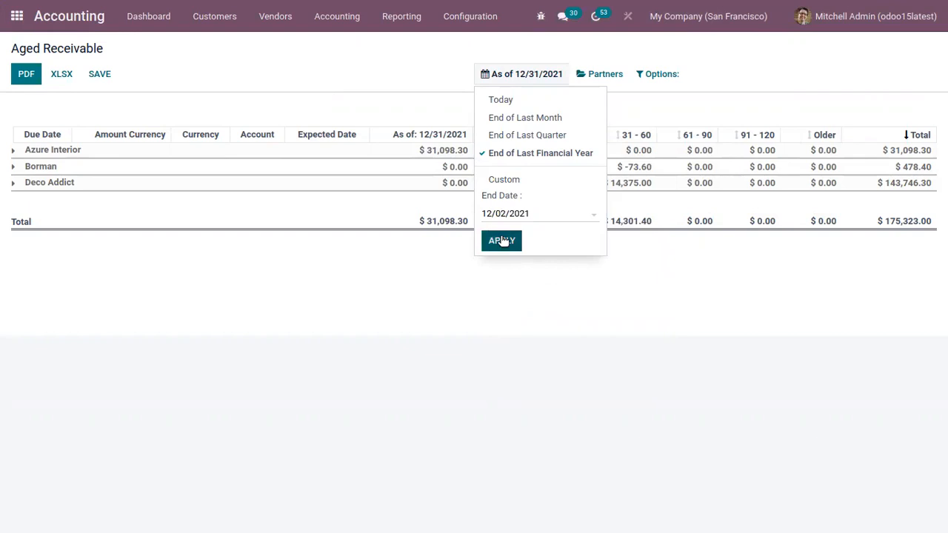
left_click(502, 240)
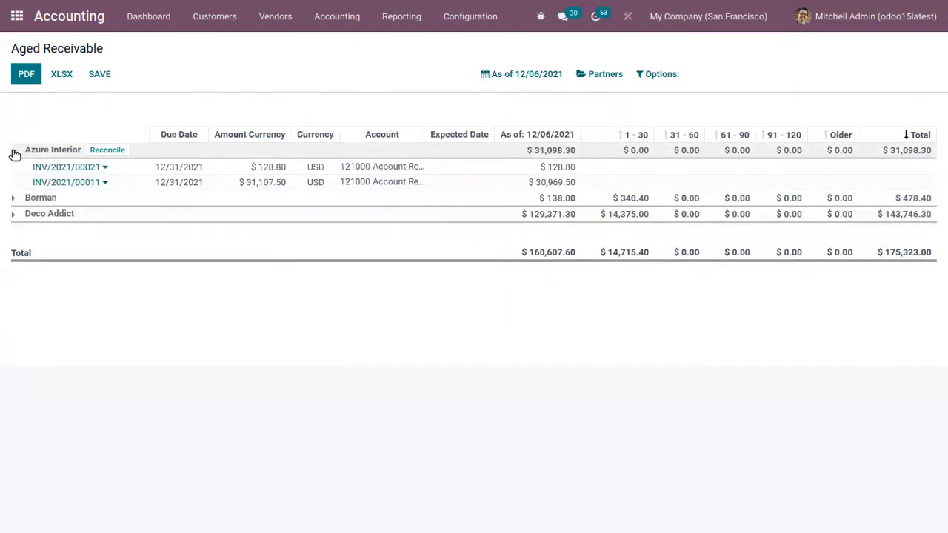
mouse_move(13, 150)
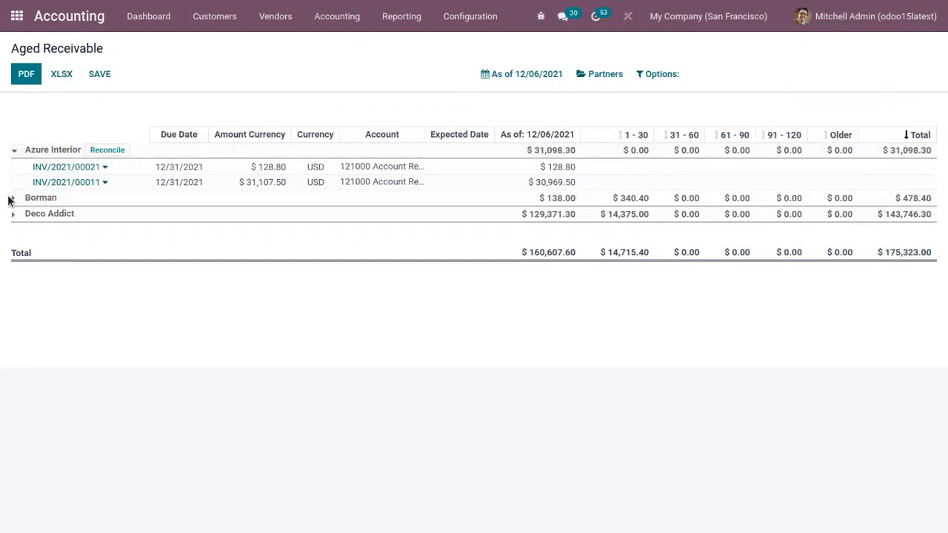
Step: Unfold Borman's invoice lines and scroll through the expanded customers
left_click(13, 198)
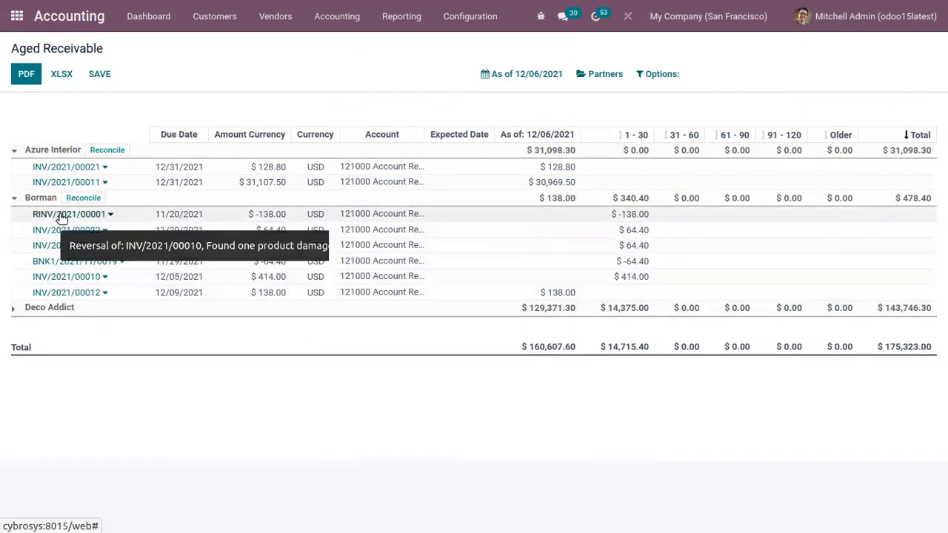
mouse_move(14, 308)
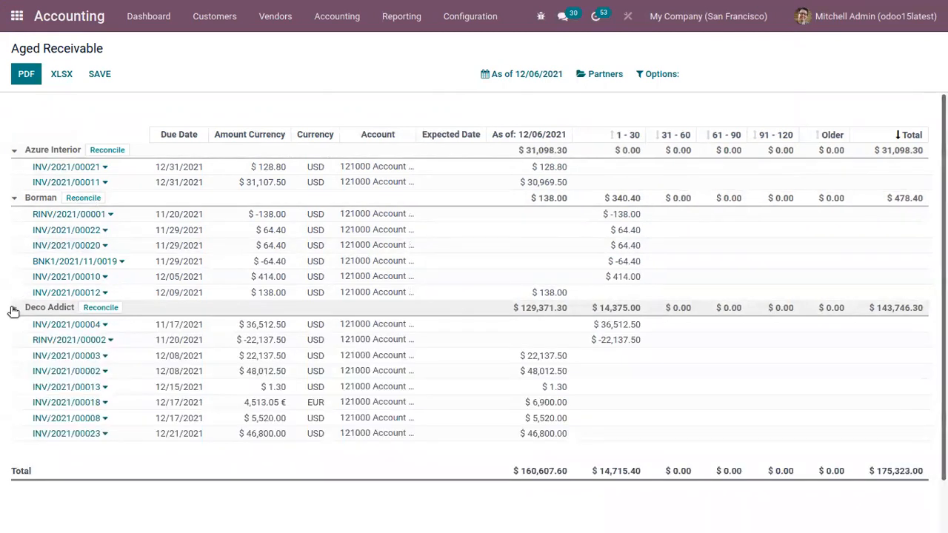
scroll("down", 3)
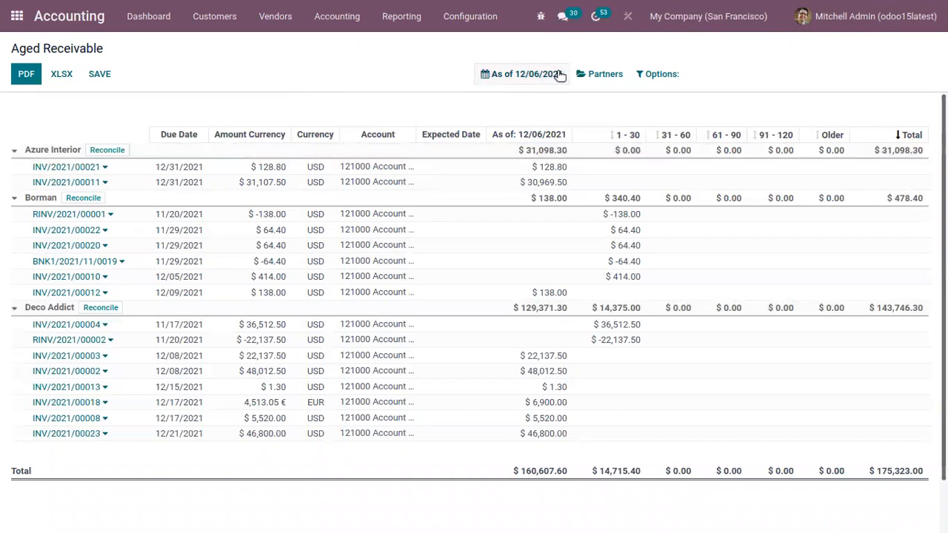
Step: Create a new customer invoice with OpenWood chosen via Search More
left_click(215, 15)
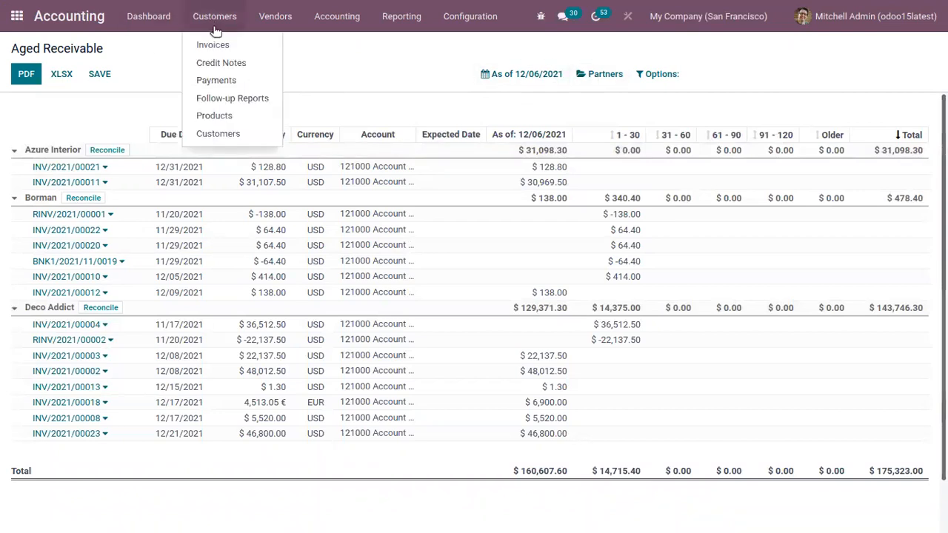
left_click(212, 44)
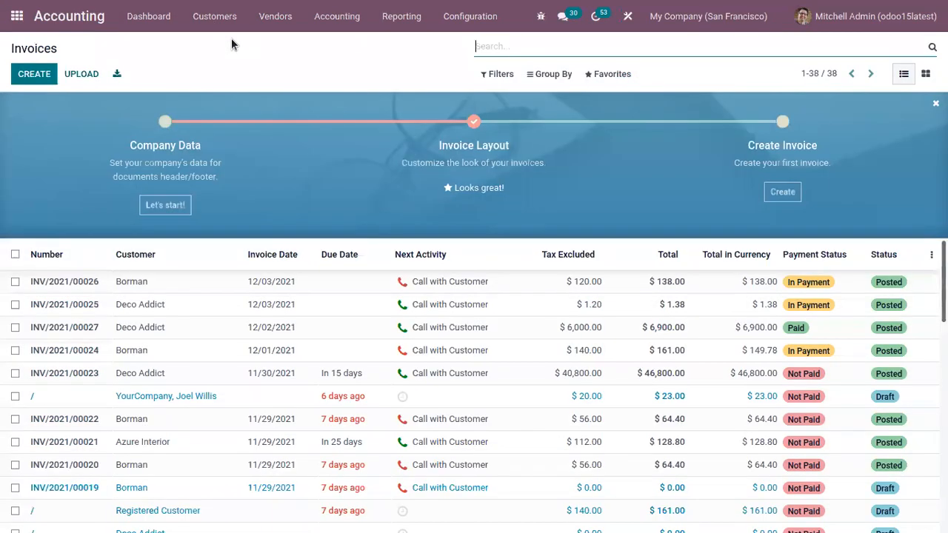
mouse_move(65, 115)
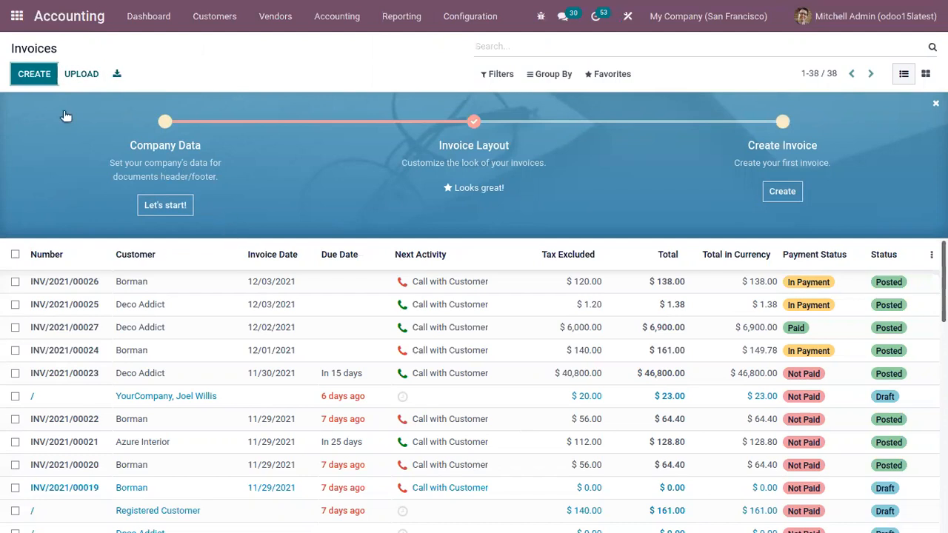
left_click(34, 73)
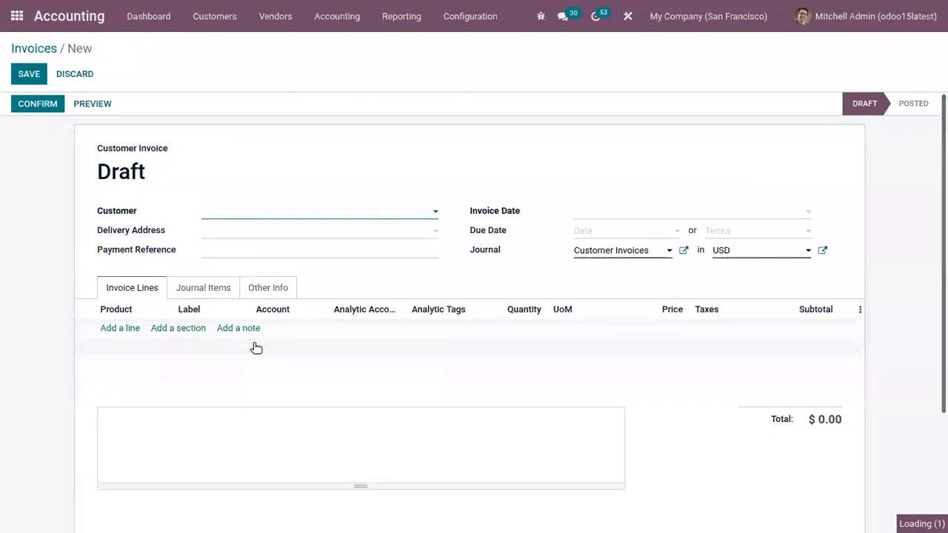
left_click(318, 211)
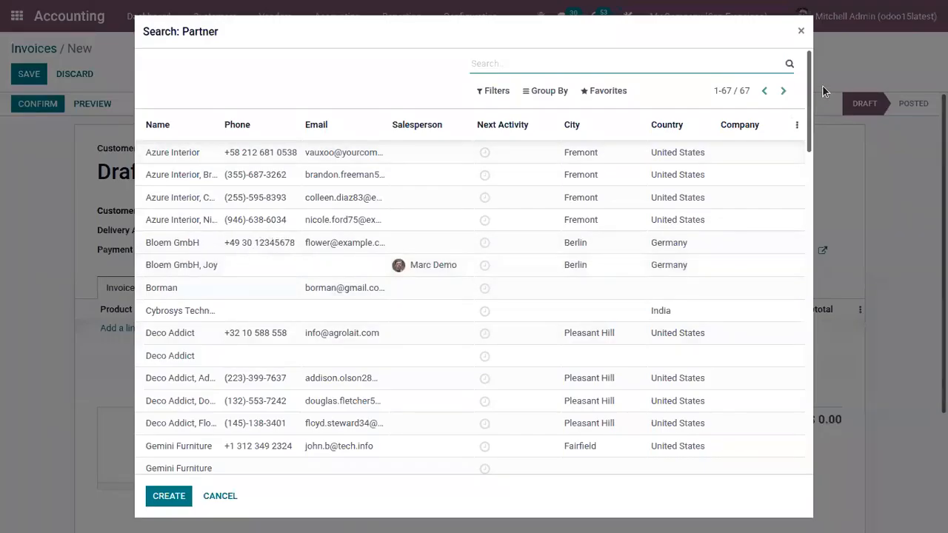
scroll("down", 3)
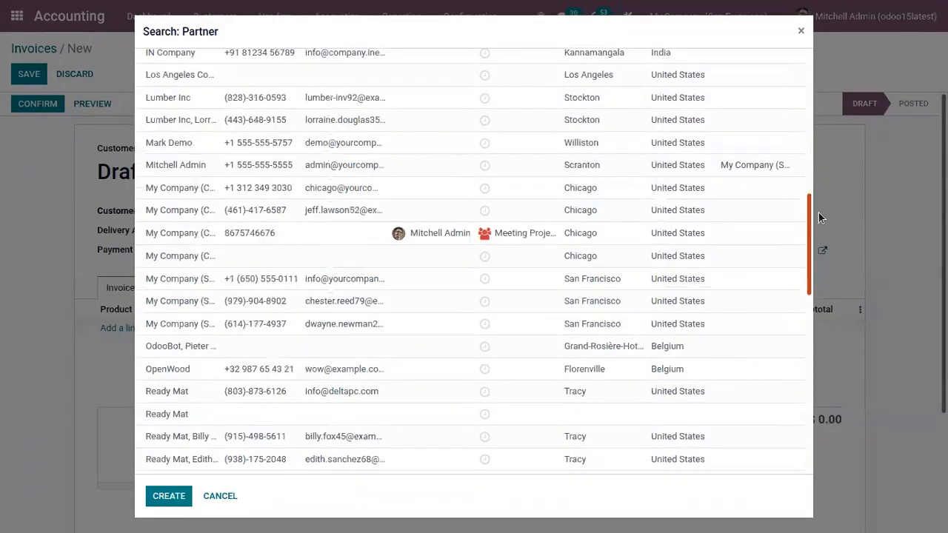
scroll("down", 3)
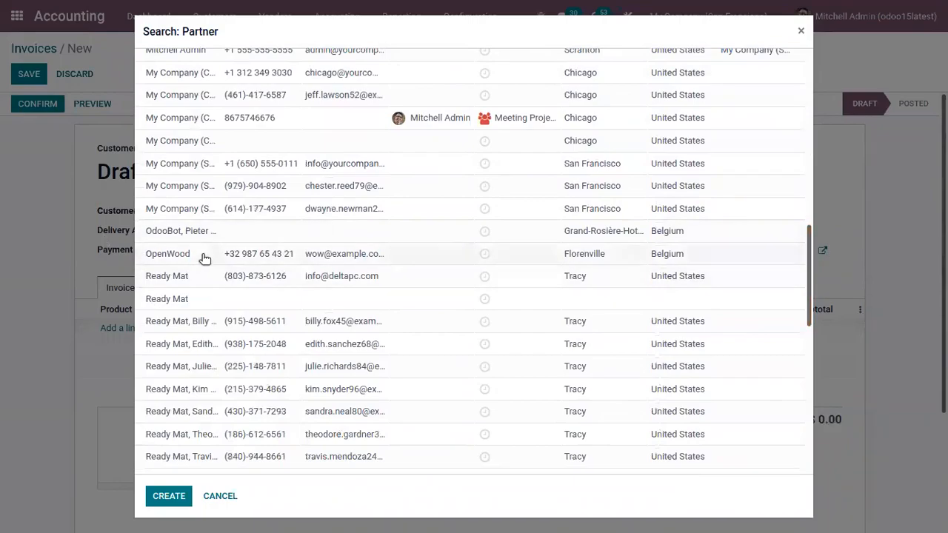
left_click(167, 253)
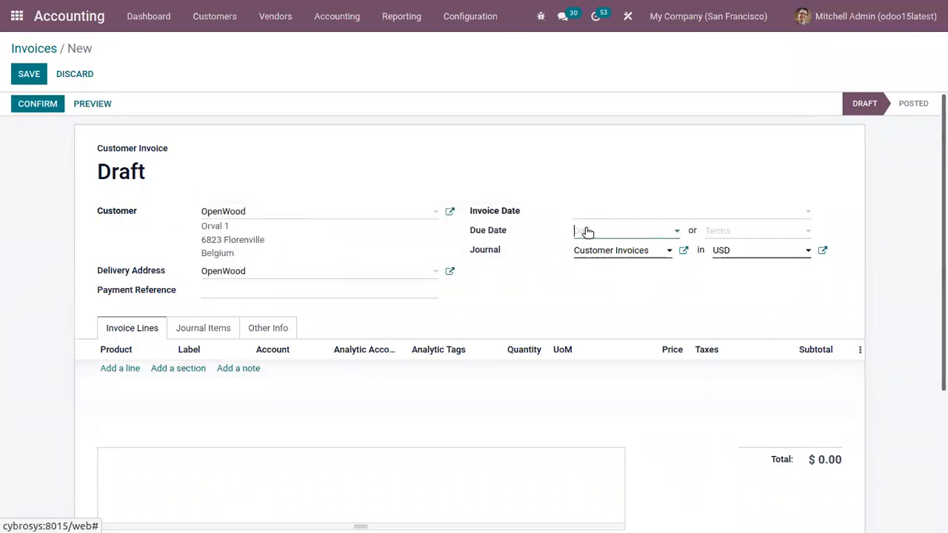
Step: Set the due date and invoice date both to 12/01/2021
left_click(626, 230)
type("12/01/2021")
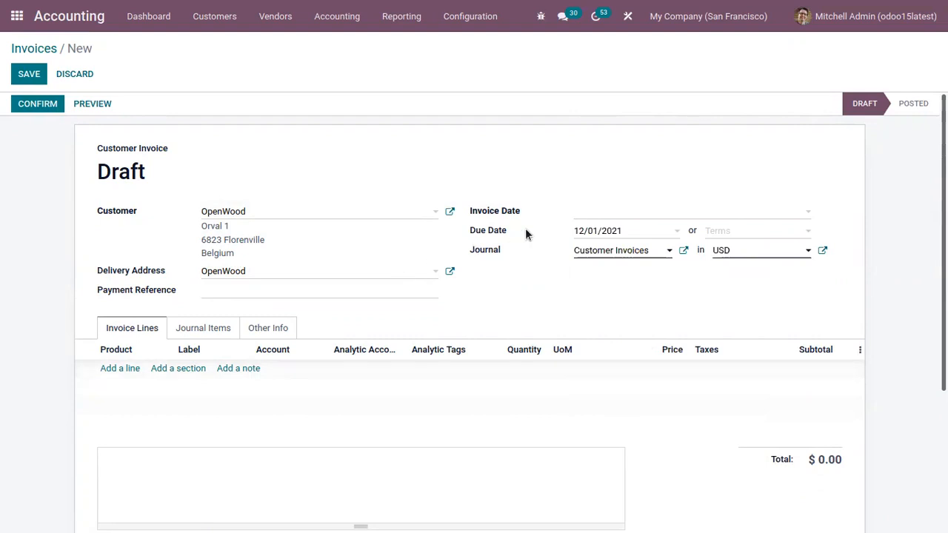
left_click(689, 211)
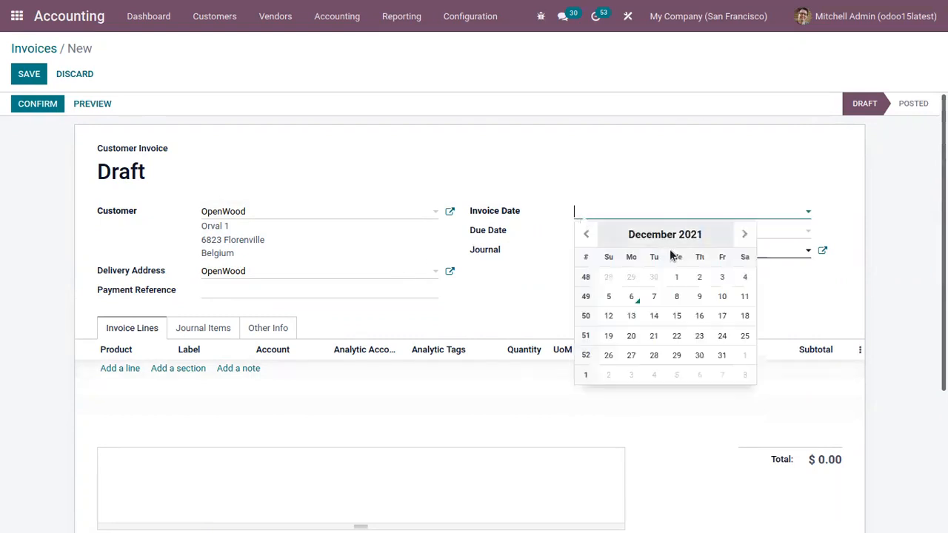
left_click(676, 277)
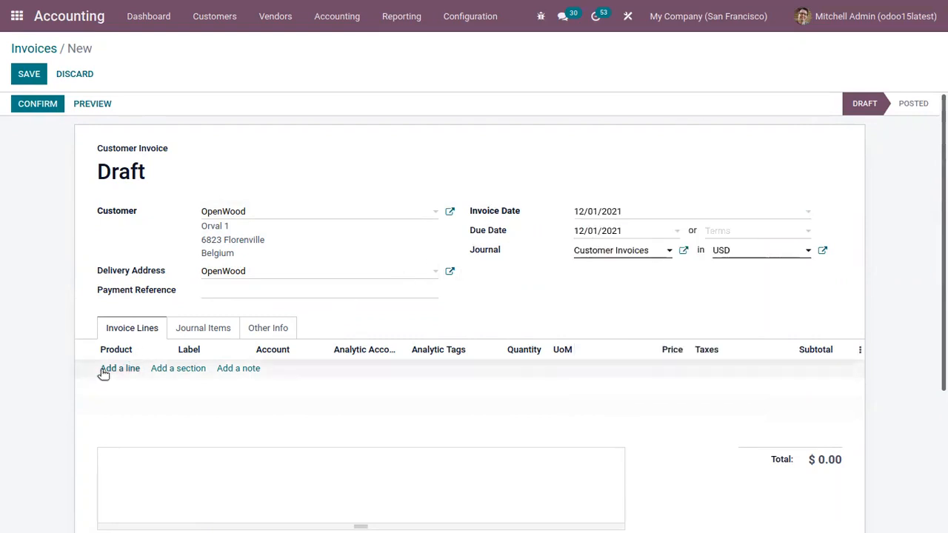
Step: Add an Arm Chair line ($6,000, 15% tax), save, and post as INV/2021/00028
left_click(120, 368)
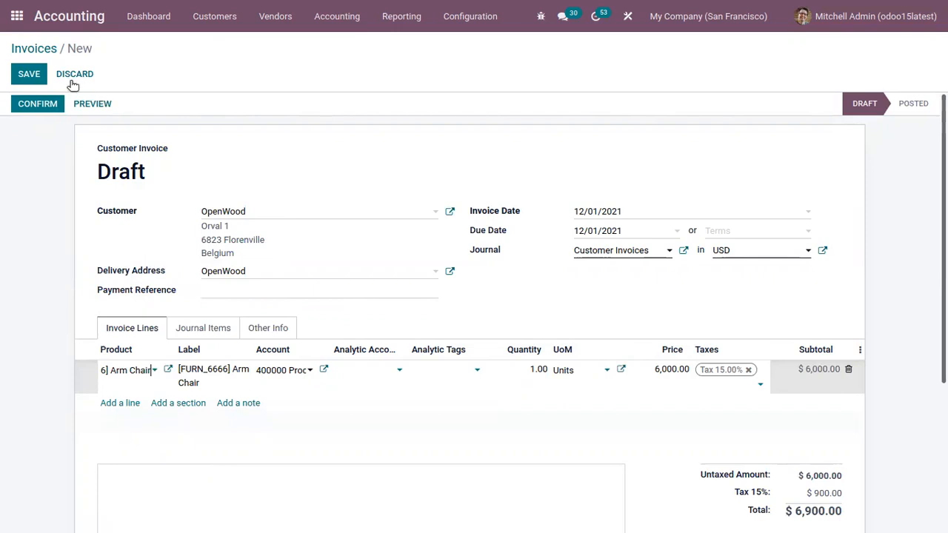
left_click(37, 103)
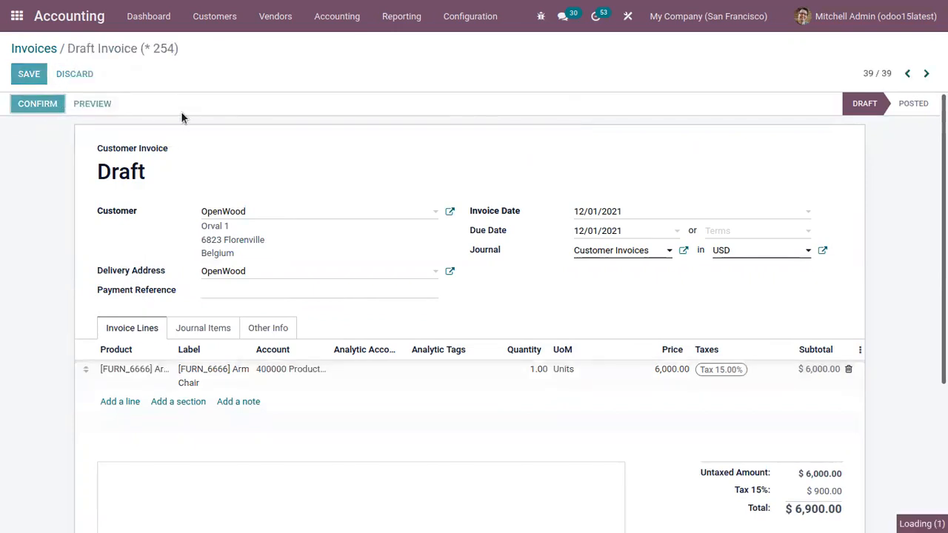
left_click(37, 103)
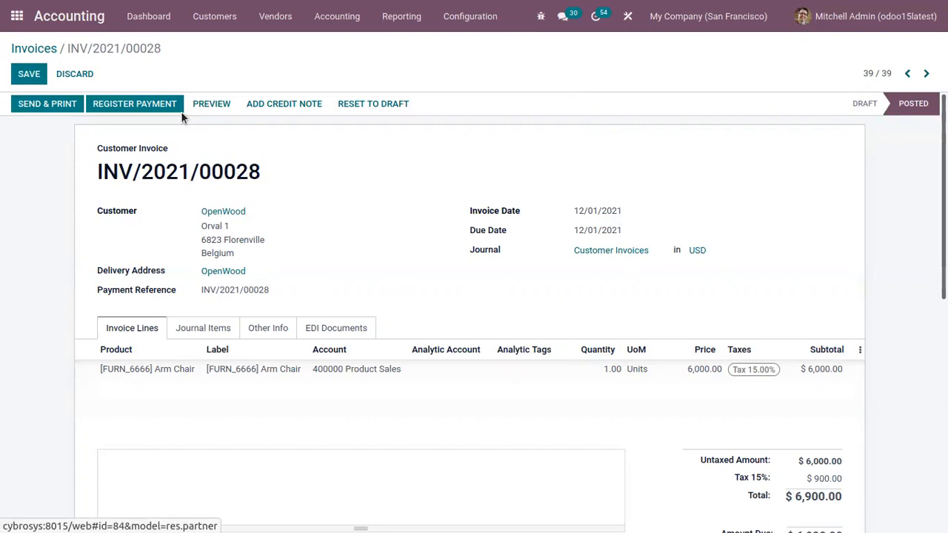
mouse_move(520, 197)
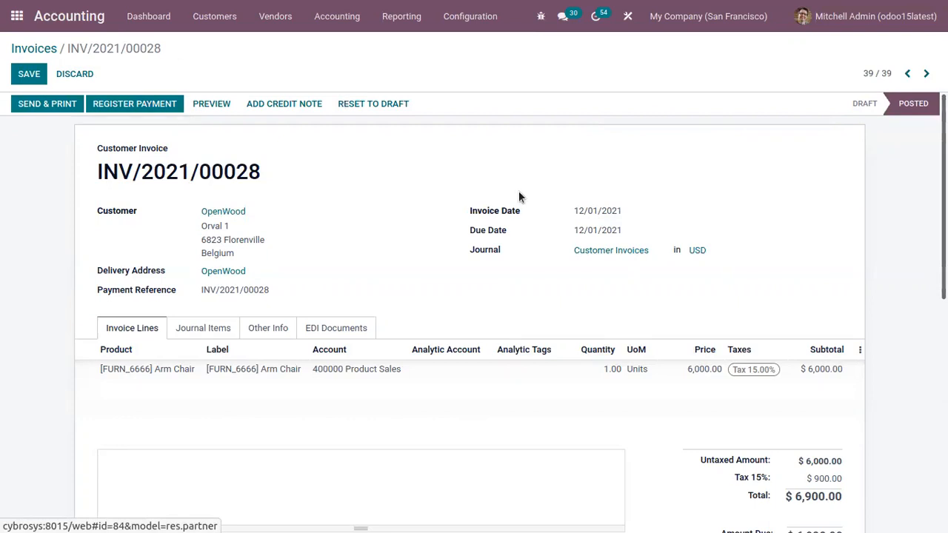
Step: Open Aged Receivable and expand OpenWood to show INV/2021/00028 for $6,900.00
left_click(401, 16)
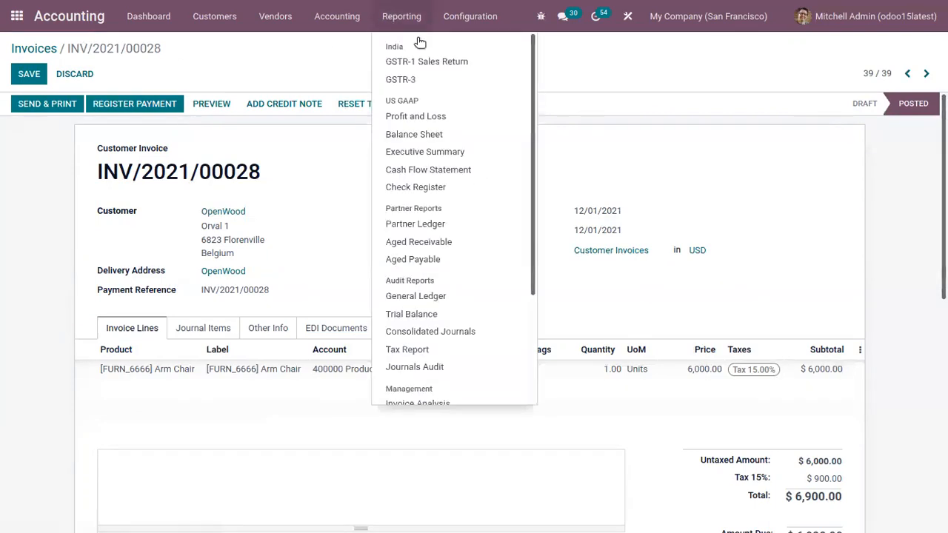
left_click(432, 249)
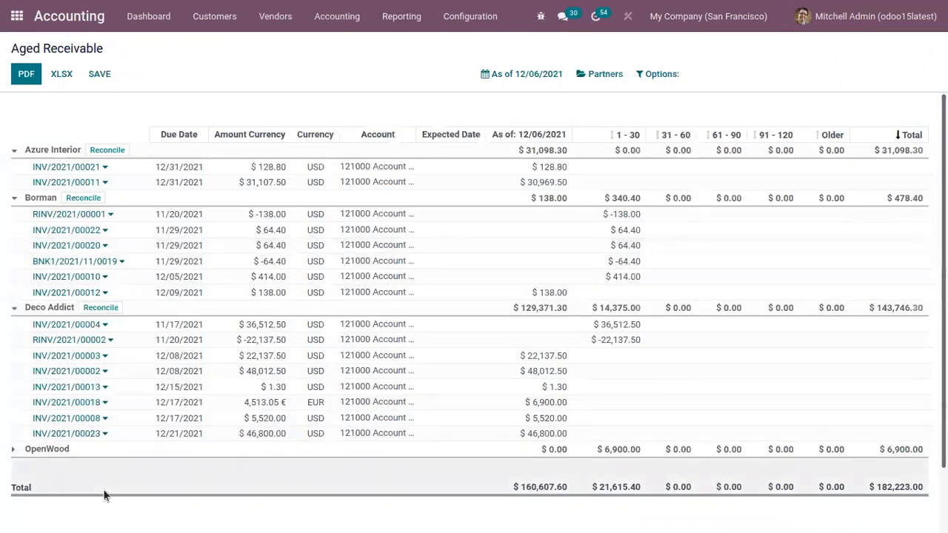
scroll("down", 3)
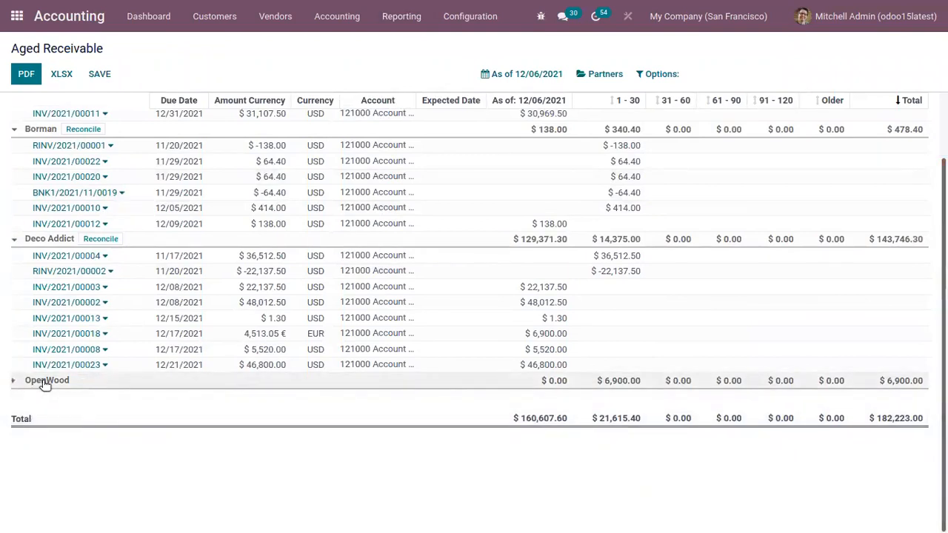
left_click(46, 380)
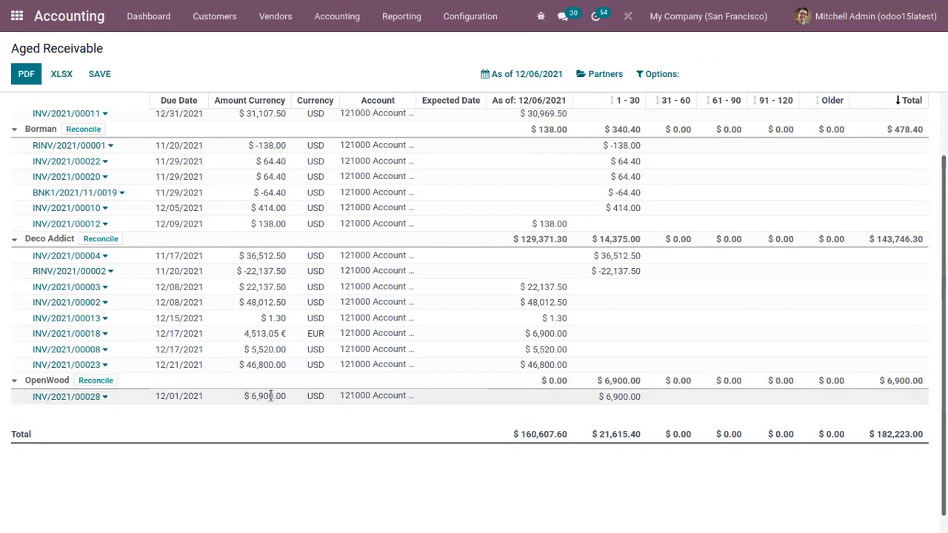
mouse_move(295, 403)
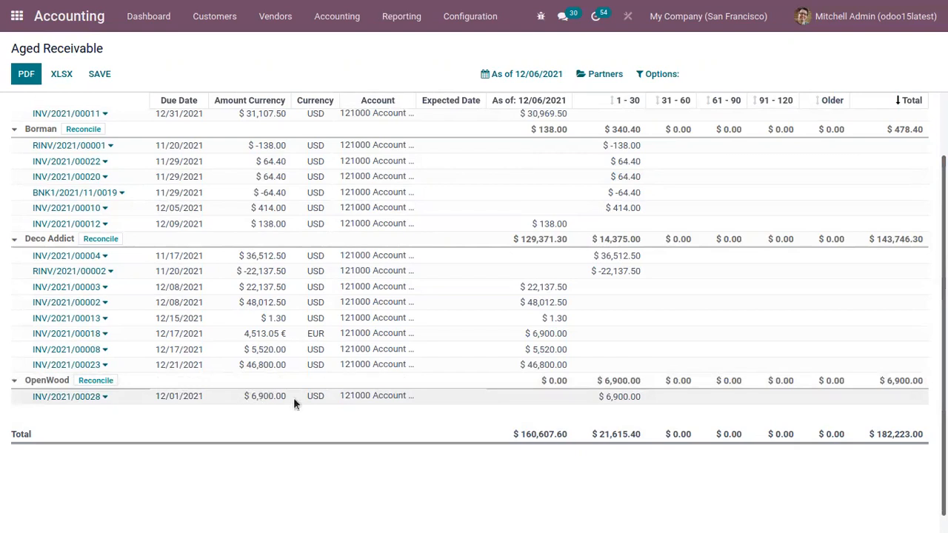
mouse_move(381, 396)
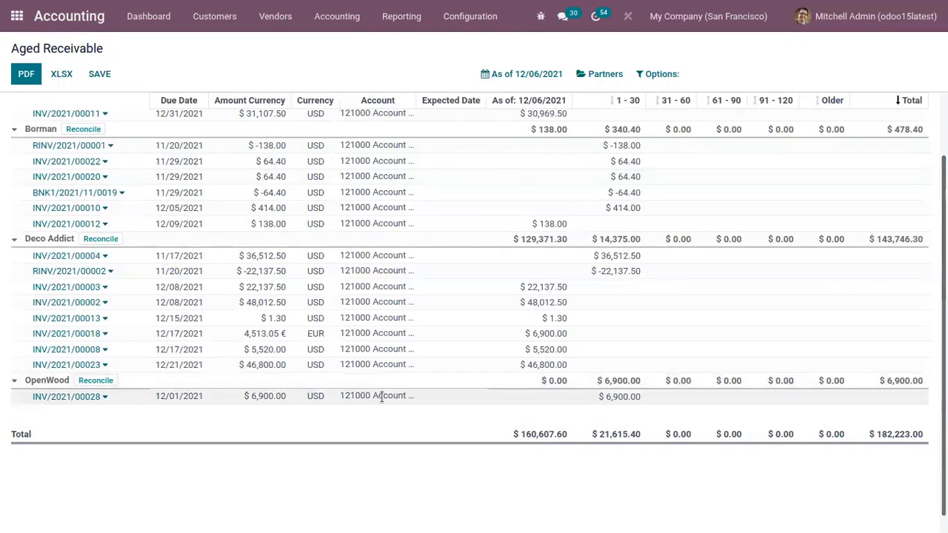
mouse_move(617, 397)
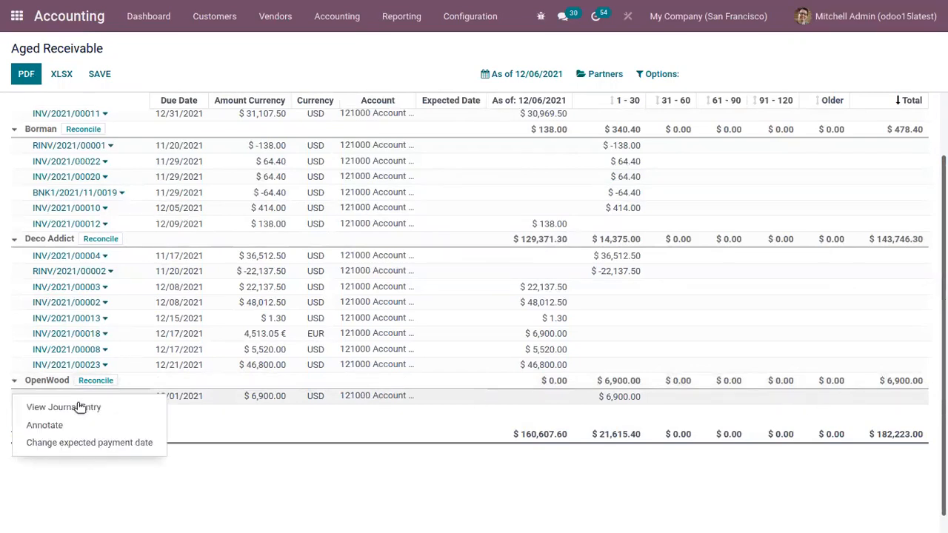
mouse_move(64, 406)
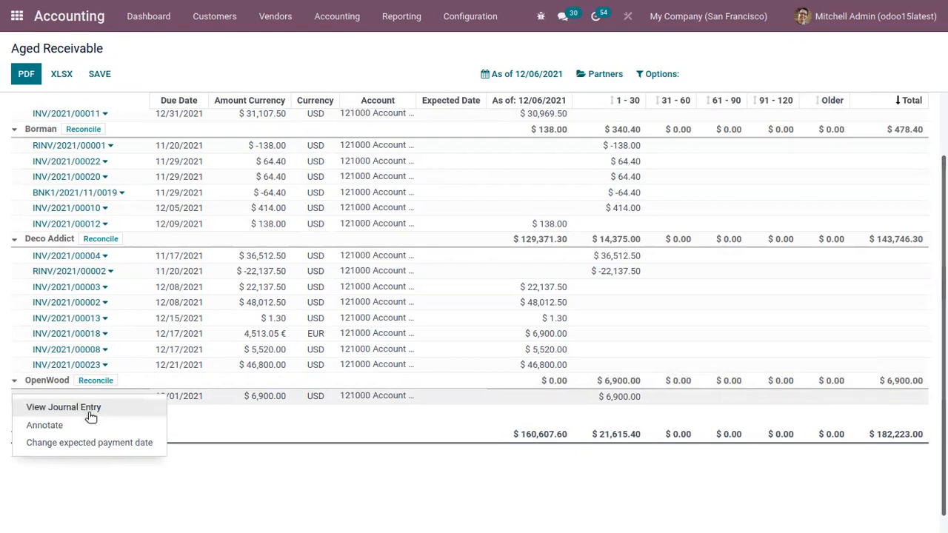
mouse_move(111, 442)
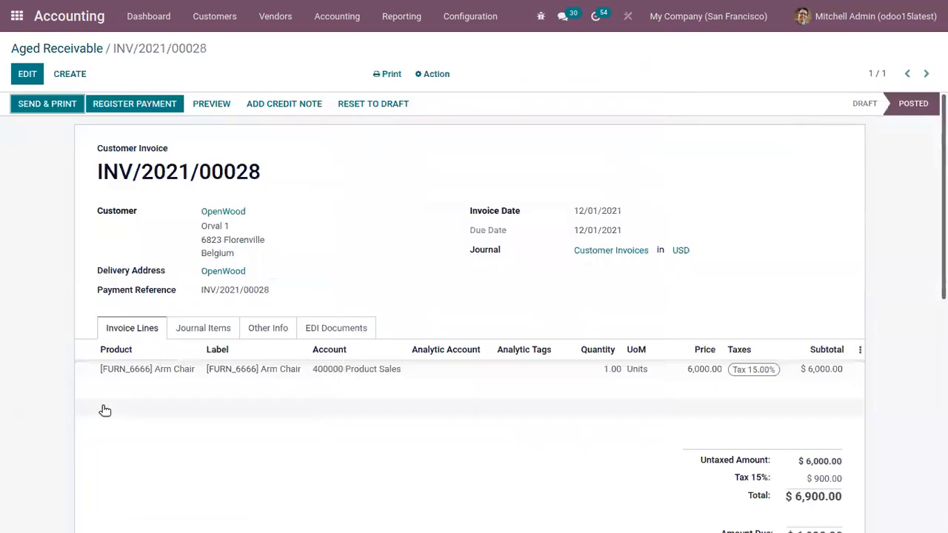
mouse_move(315, 206)
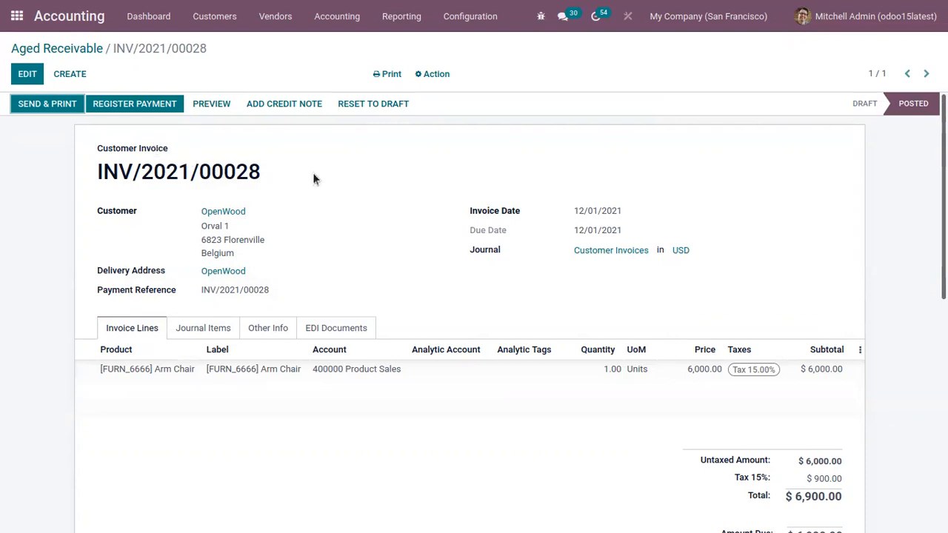
Step: Register a $6,900.00 bank payment on INV/2021/00028
left_click(134, 104)
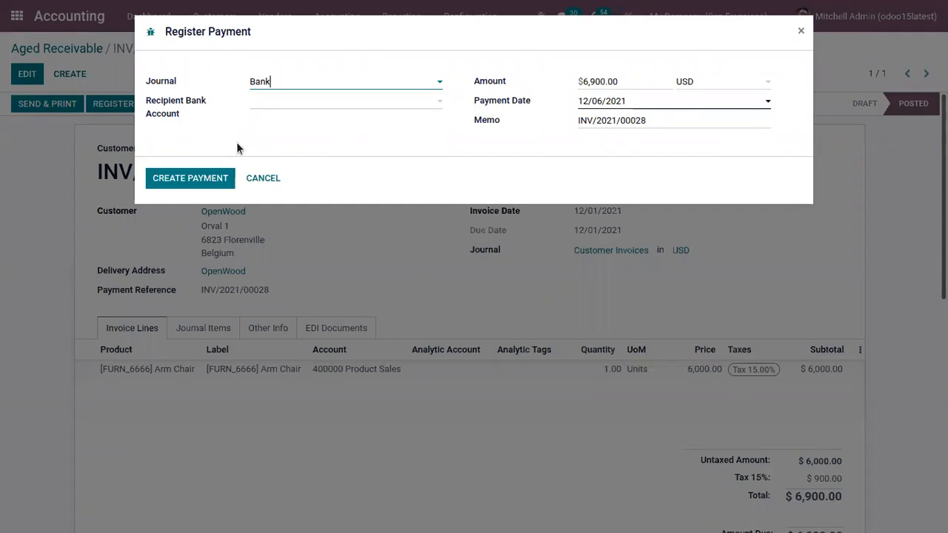
left_click(189, 177)
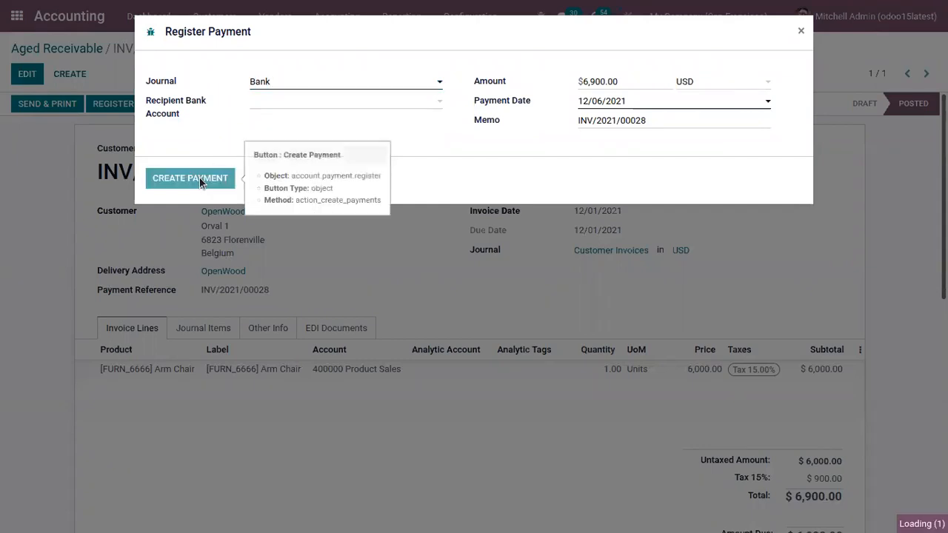
left_click(191, 178)
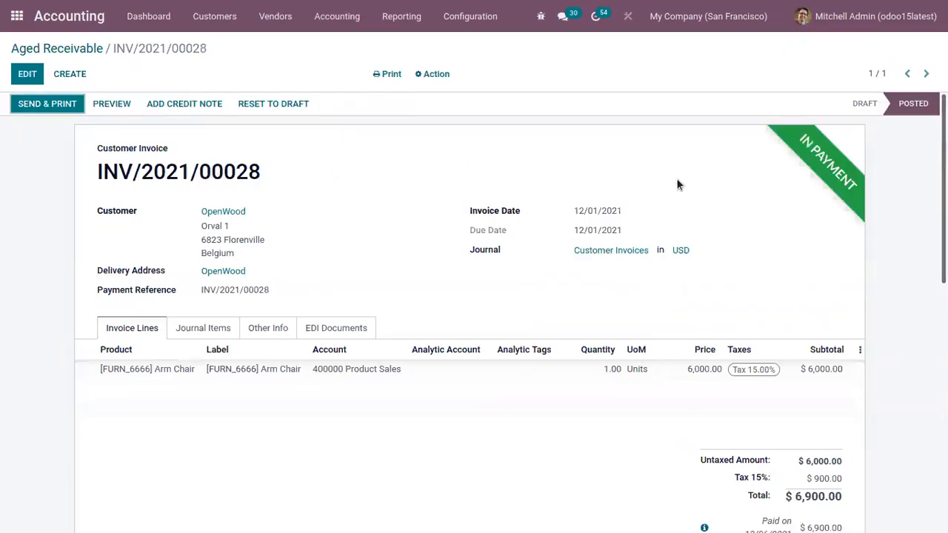
mouse_move(334, 161)
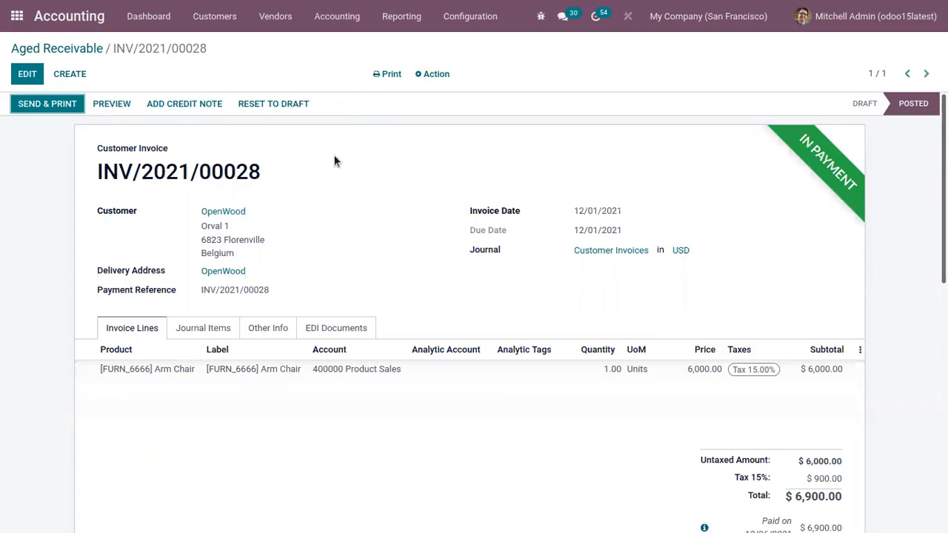
mouse_move(194, 208)
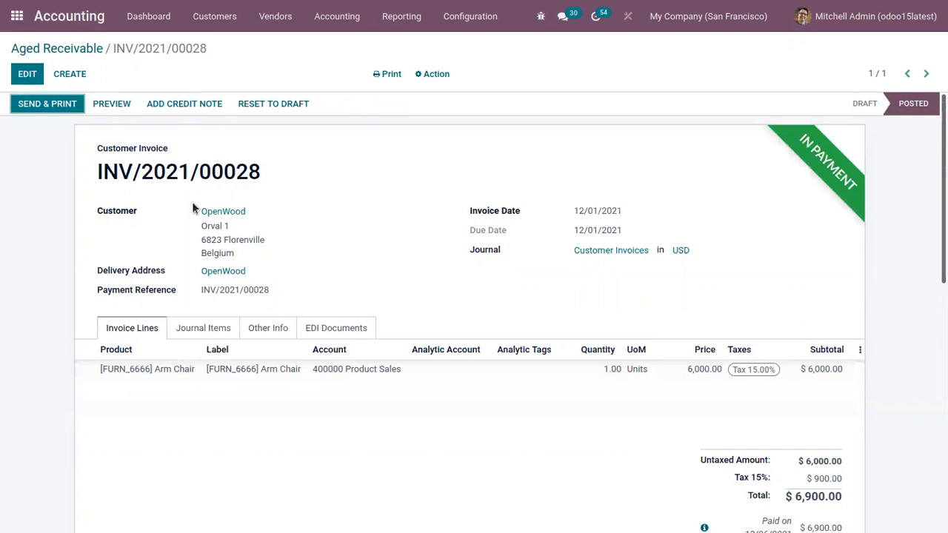
mouse_move(470, 353)
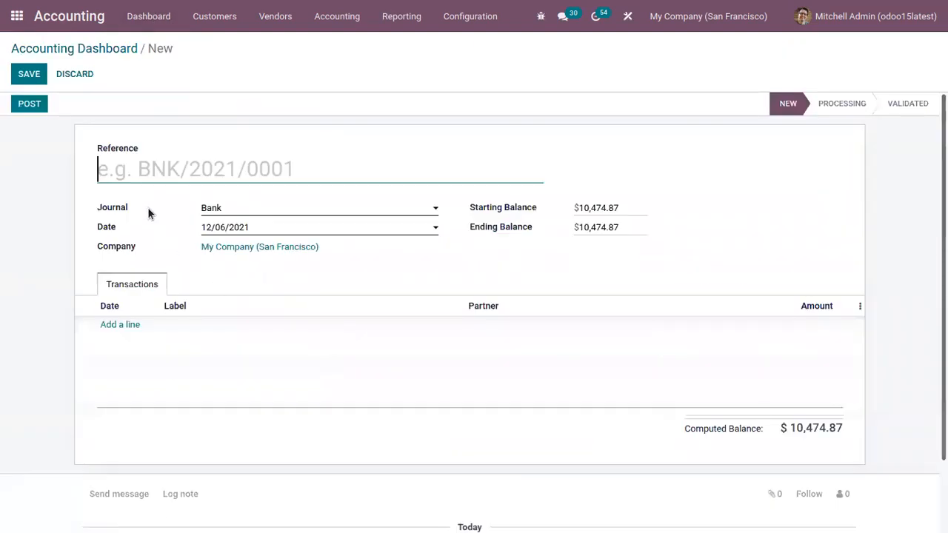
Step: Create bank statement bnk/openwood with a transaction line for partner OpenWood
type("bnk/ope")
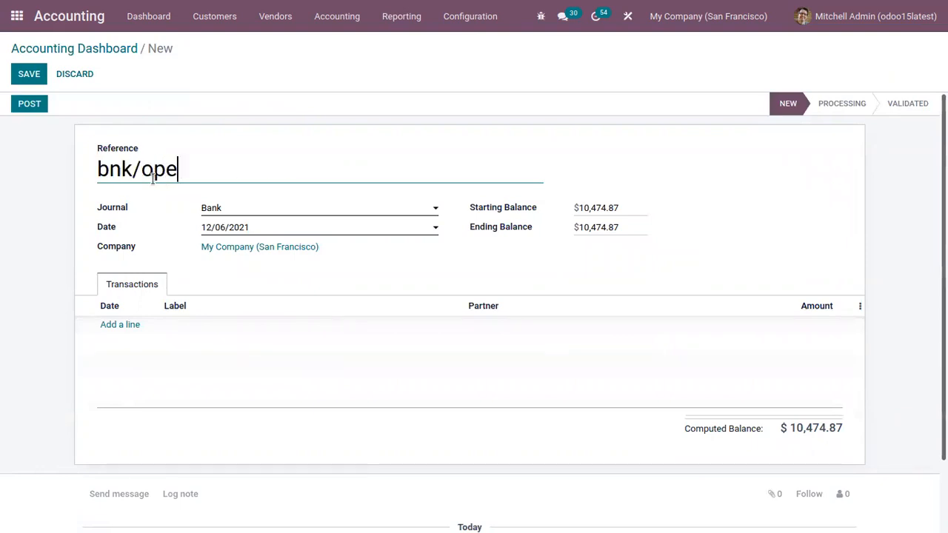
type("nwood")
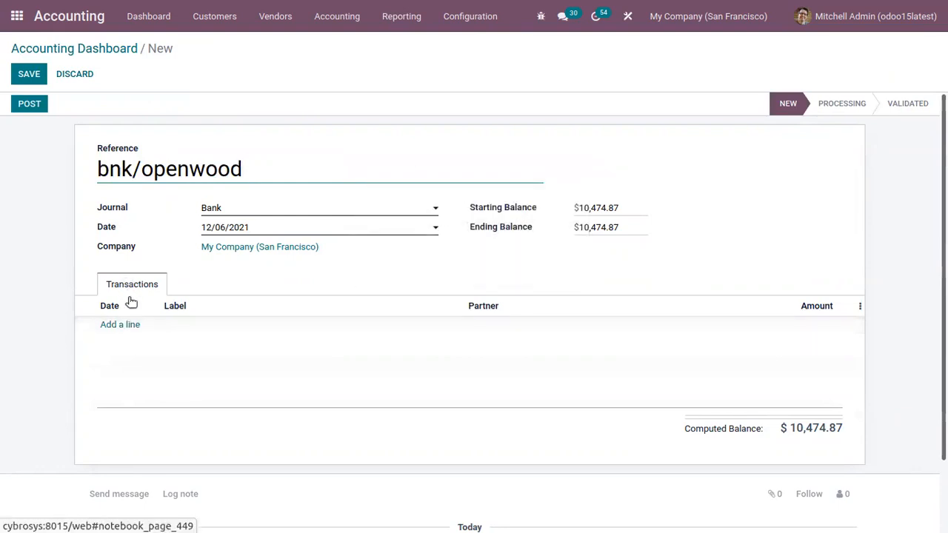
left_click(120, 325)
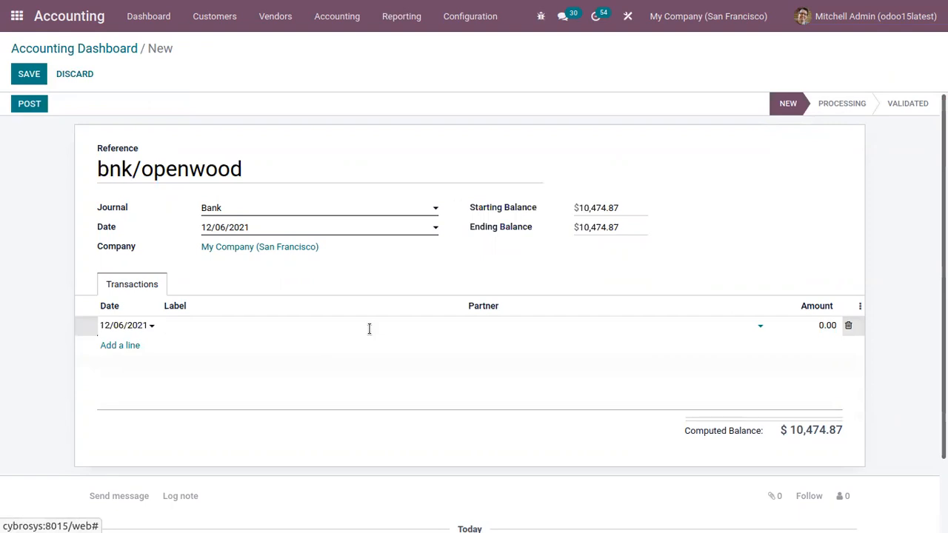
type("openwo")
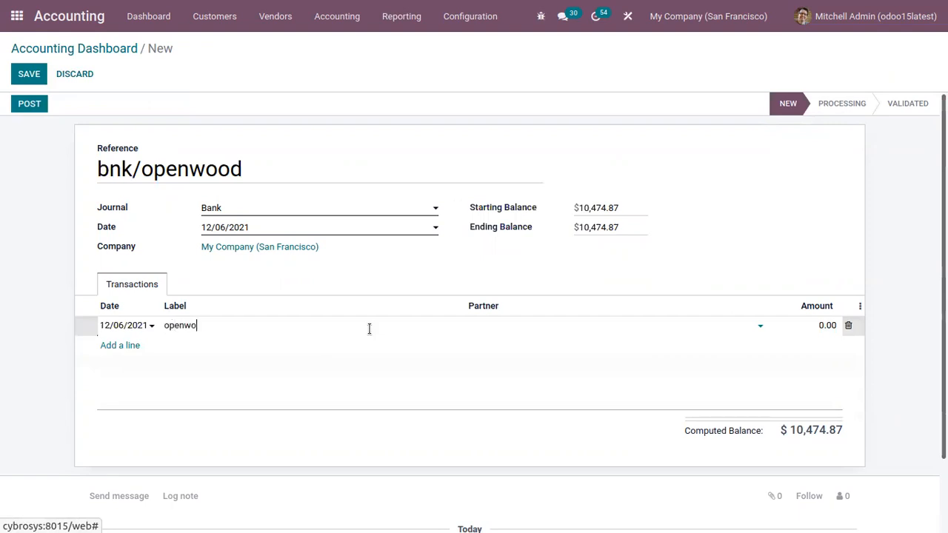
left_click(614, 325)
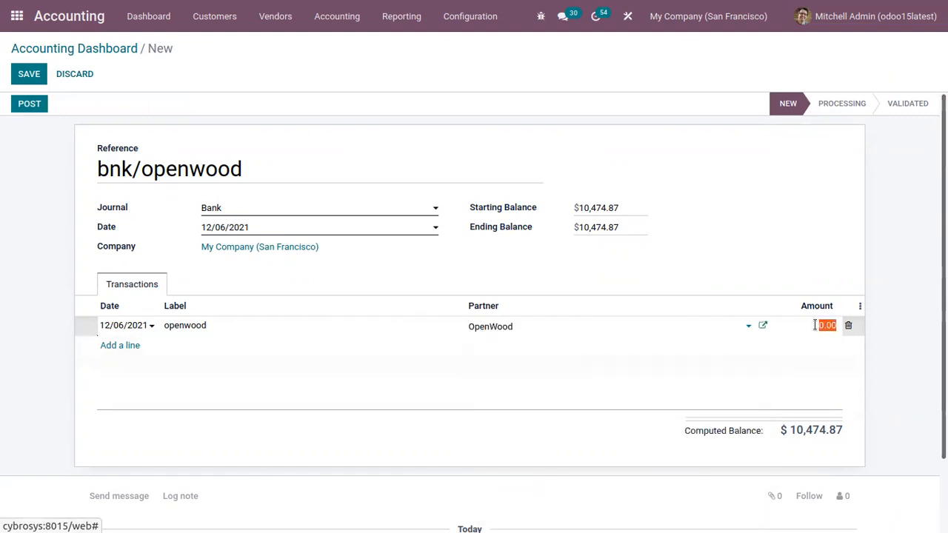
Step: Enter the 6000 amount, save the statement and start Post/Reconcile
type("6000")
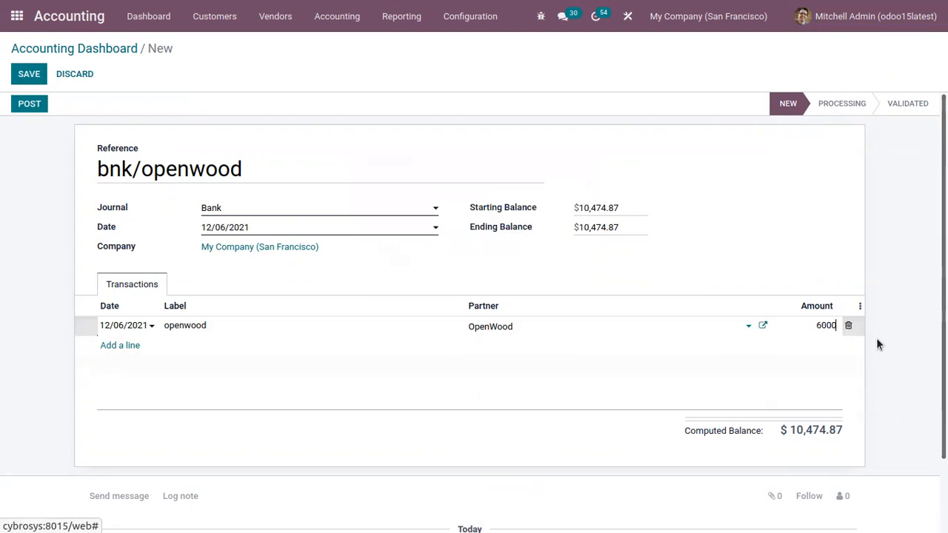
mouse_move(477, 265)
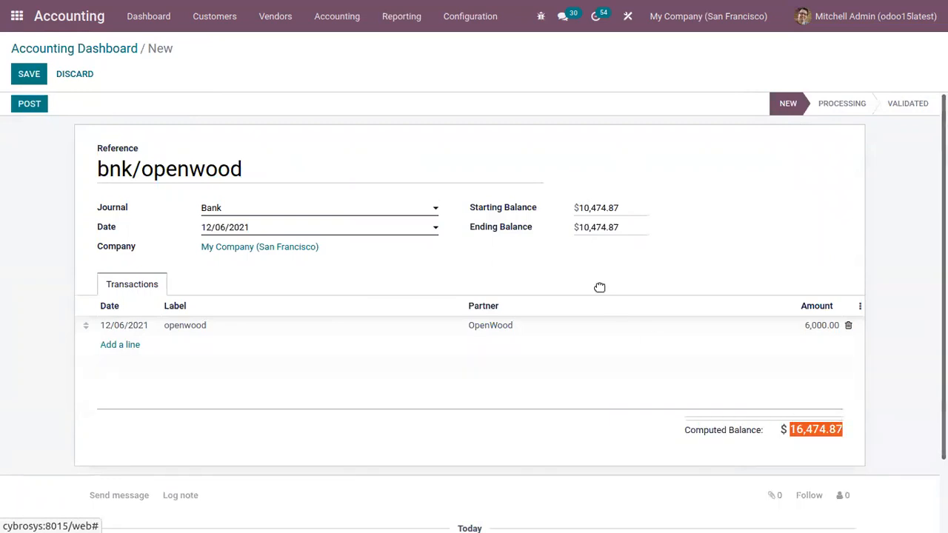
left_click(596, 227)
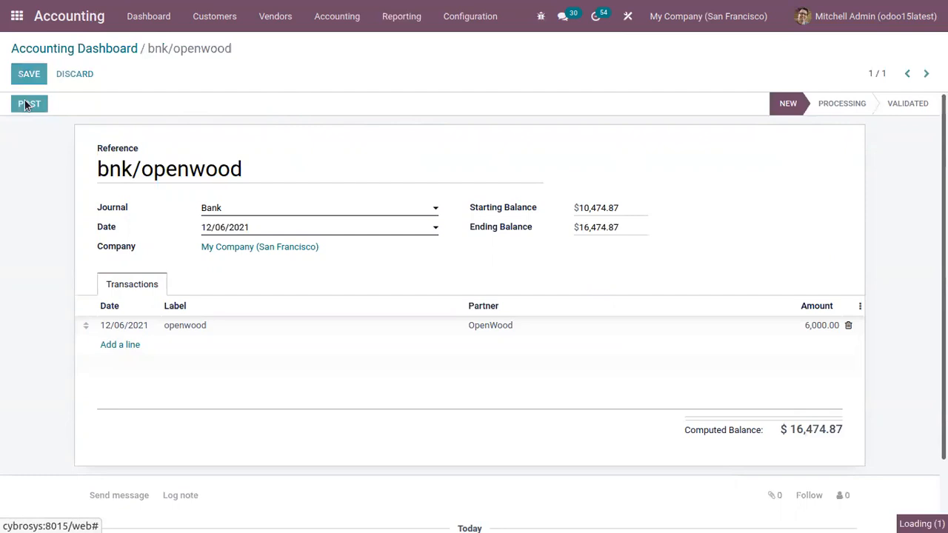
left_click(29, 104)
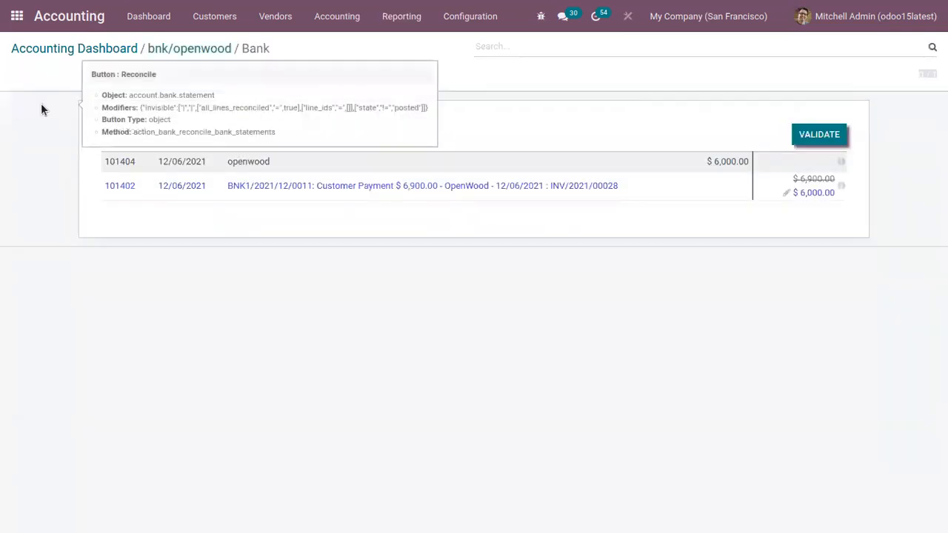
mouse_move(930, 137)
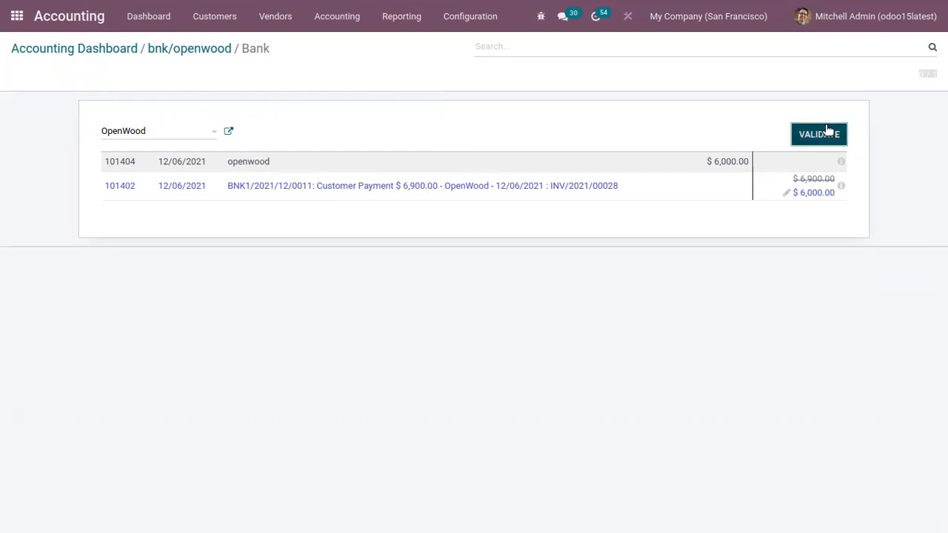
Step: Validate the OpenWood match, close the reconciliation and validate statement bnk/openwood
left_click(819, 133)
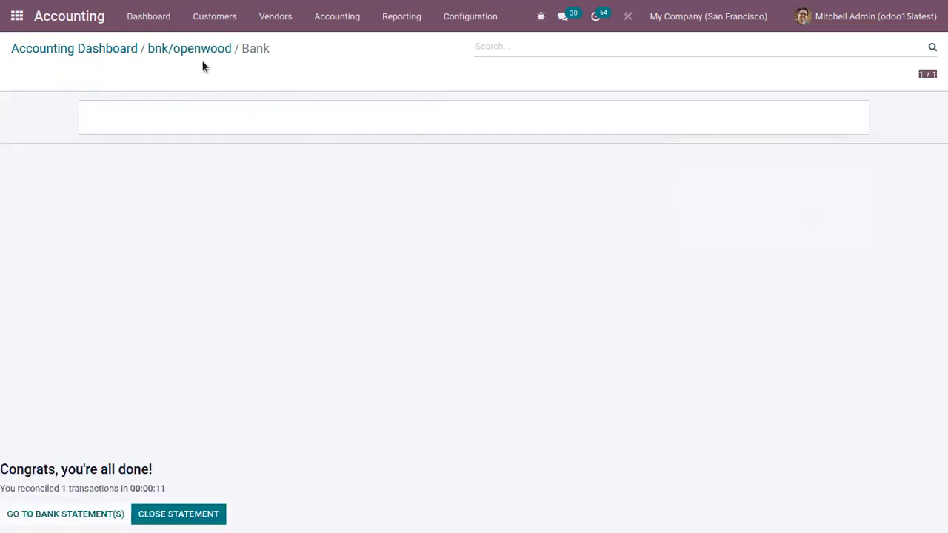
left_click(65, 514)
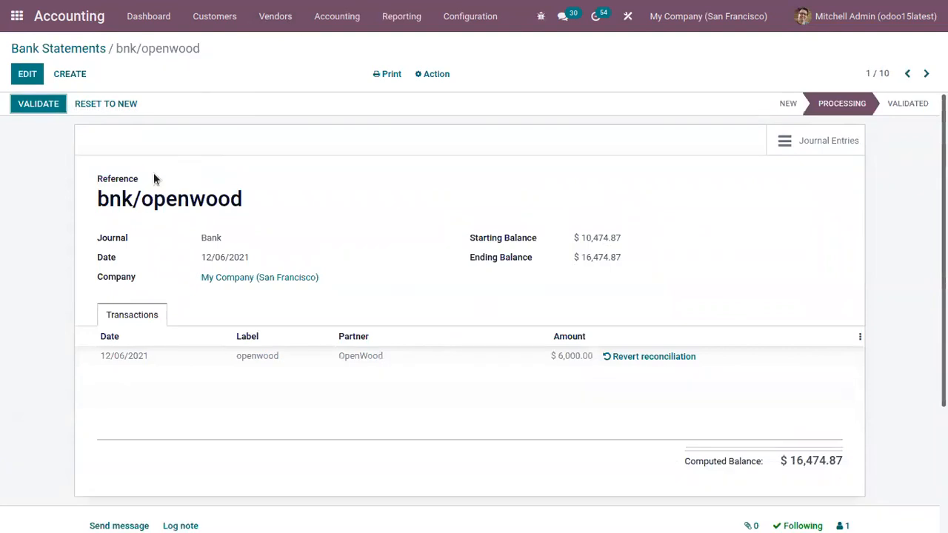
left_click(37, 103)
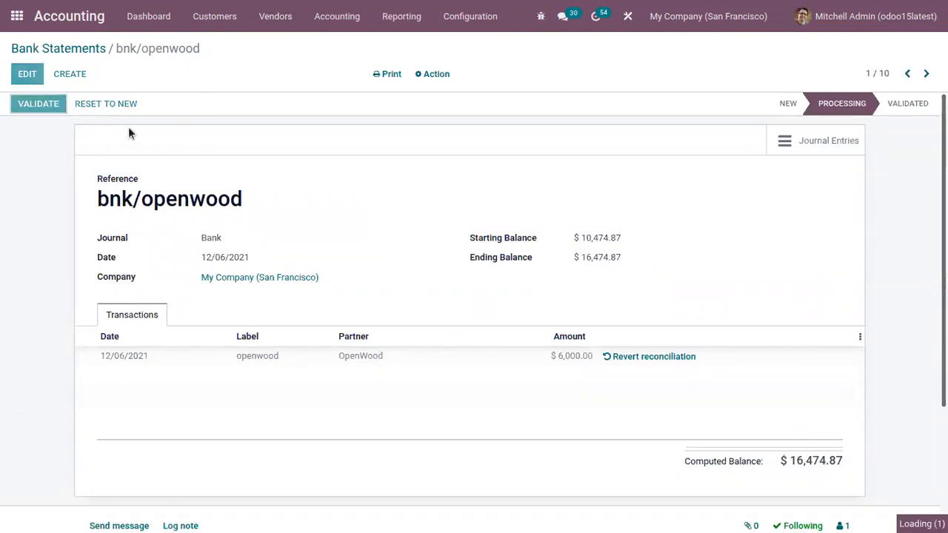
left_click(38, 103)
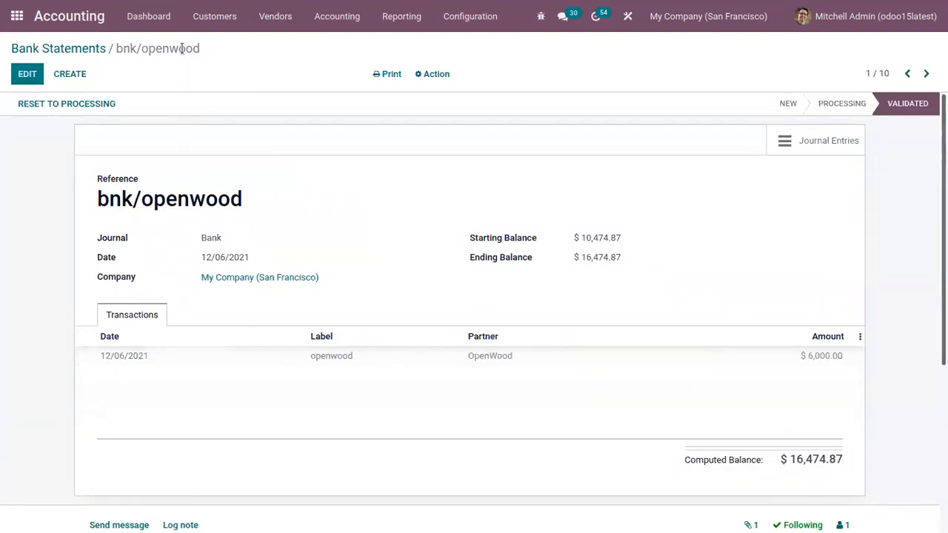
left_click(275, 15)
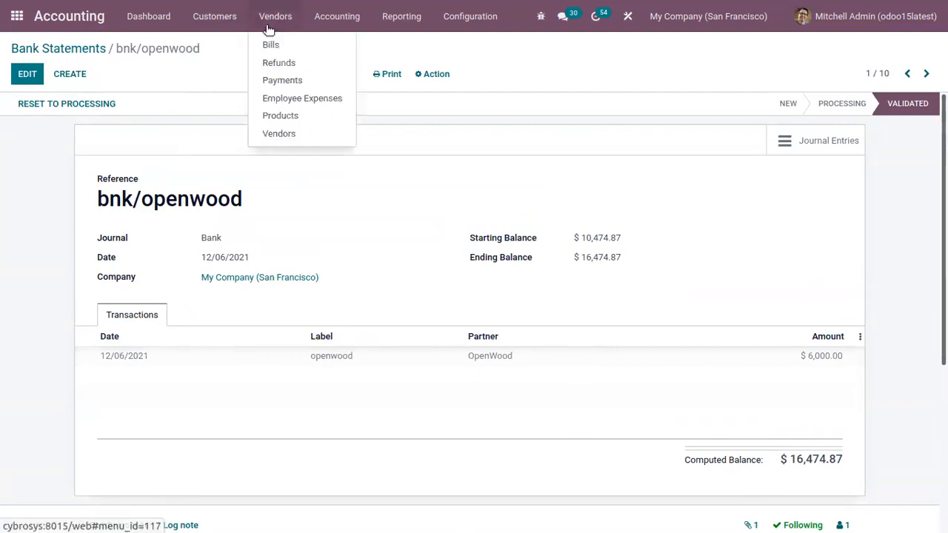
Step: Open Aged Receivable and filter partners to Azure Interior, totaling $31,098.30
left_click(402, 15)
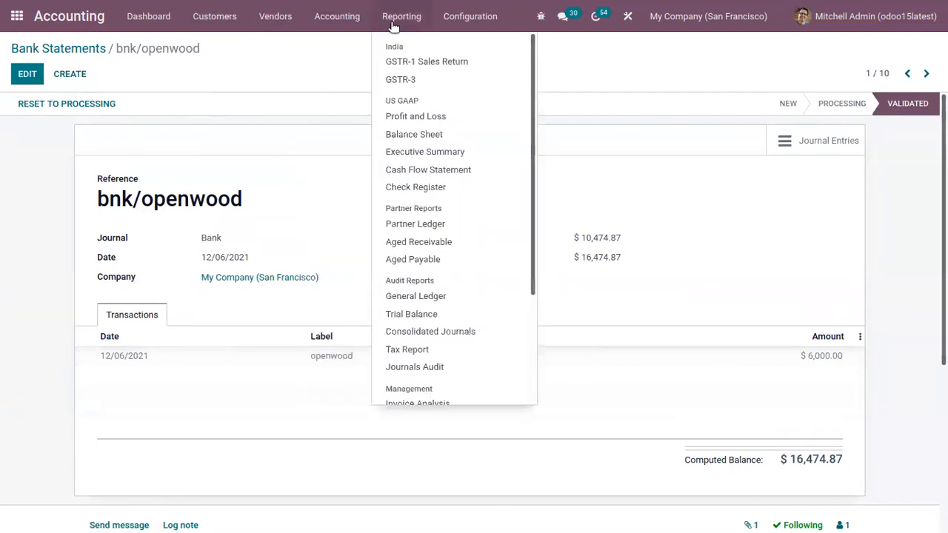
left_click(419, 241)
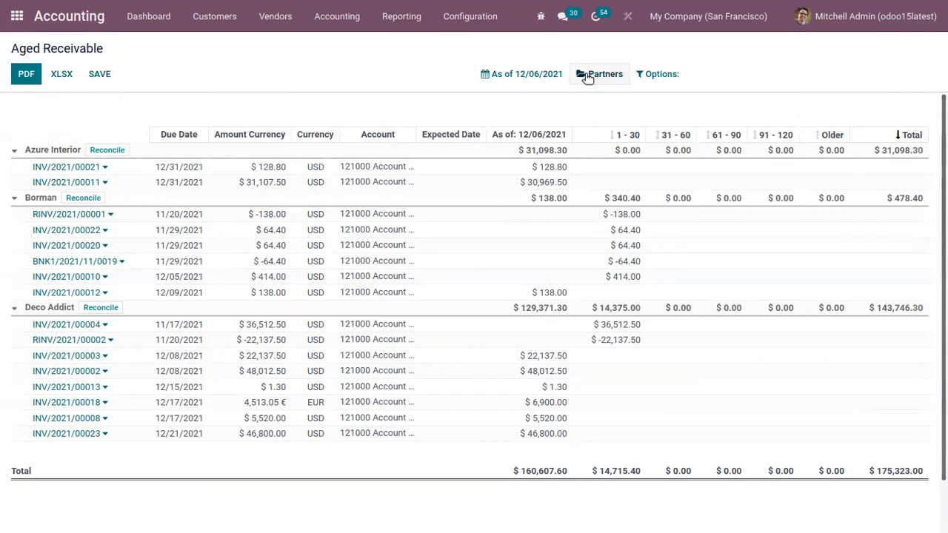
left_click(600, 73)
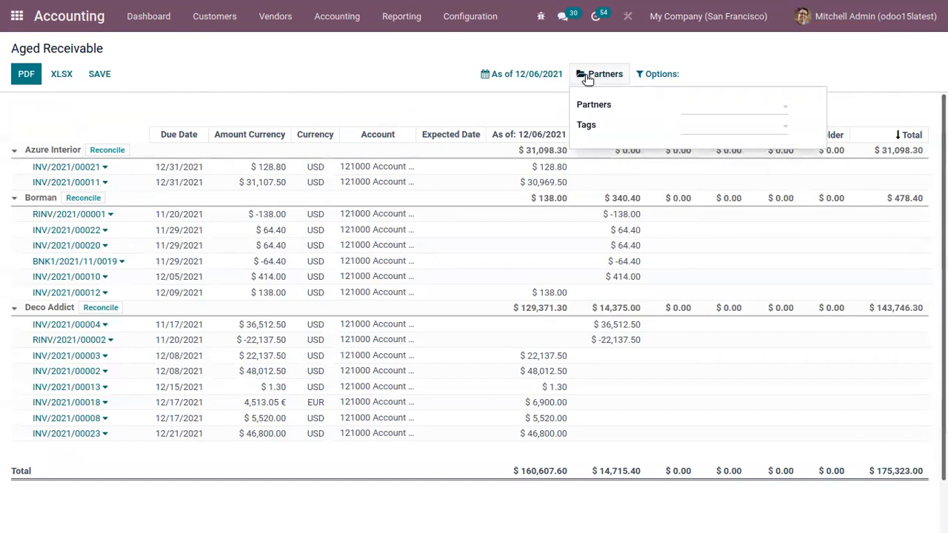
mouse_move(709, 112)
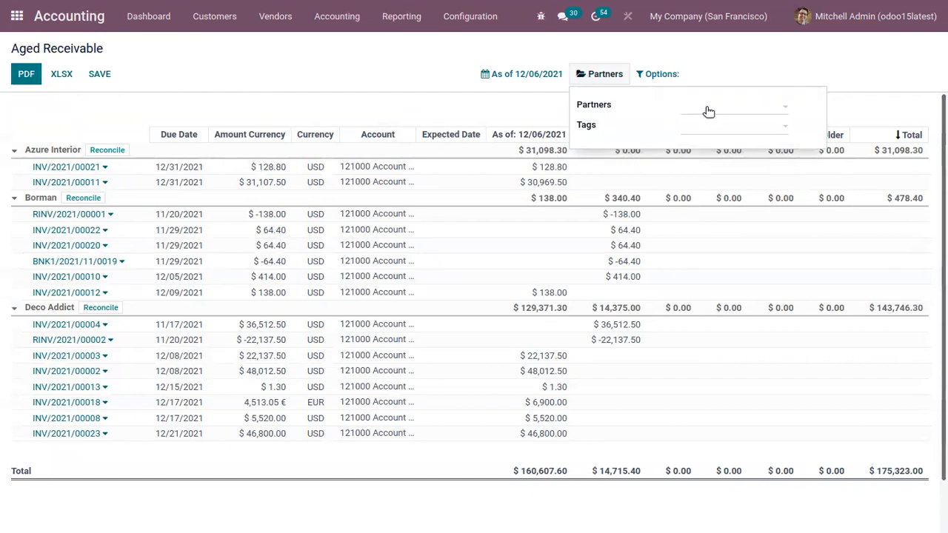
left_click(733, 106)
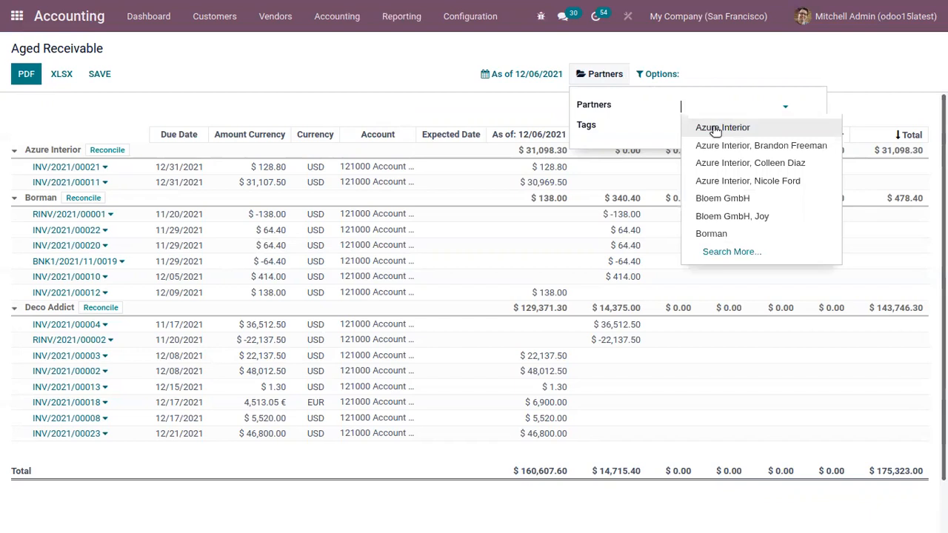
left_click(722, 127)
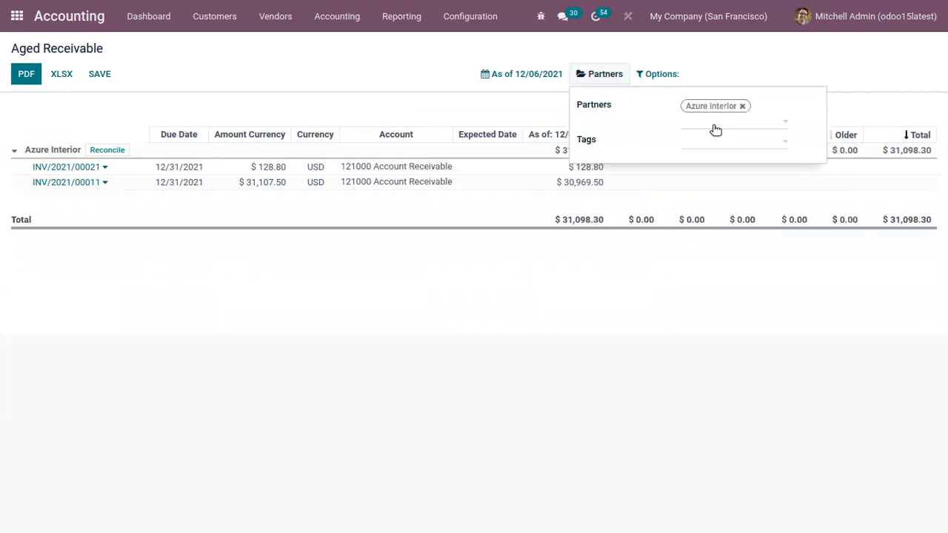
mouse_move(710, 128)
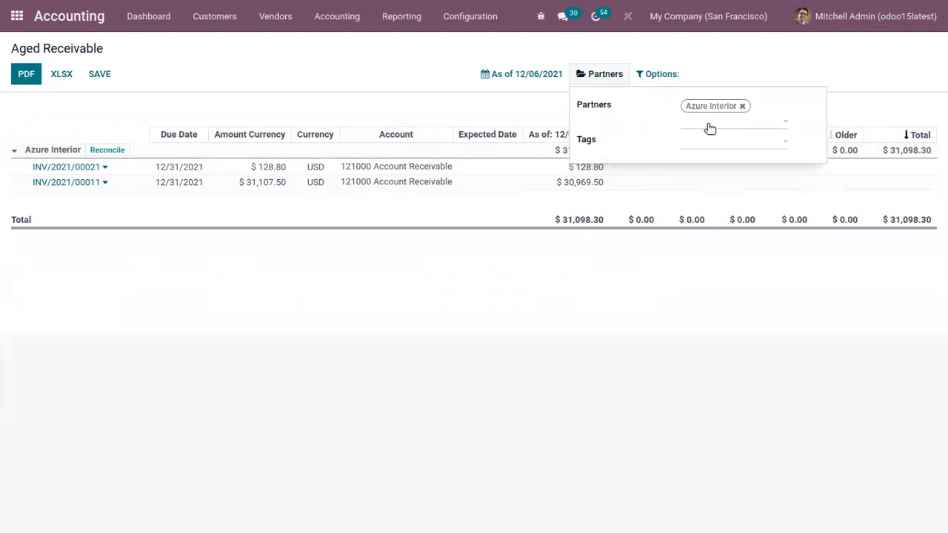
left_click(733, 140)
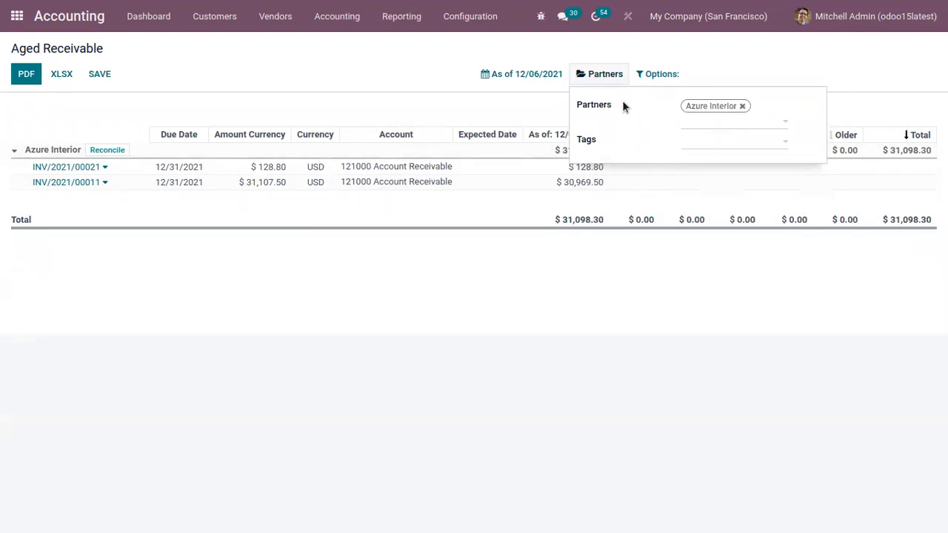
left_click(656, 74)
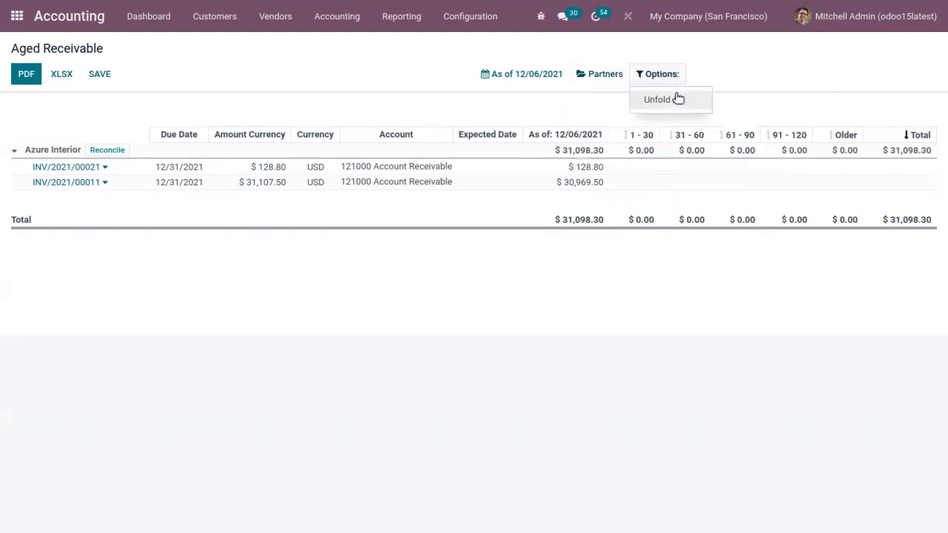
Step: Turn off Unfold All to collapse Azure Interior's lines, then open the Export dialog
left_click(656, 100)
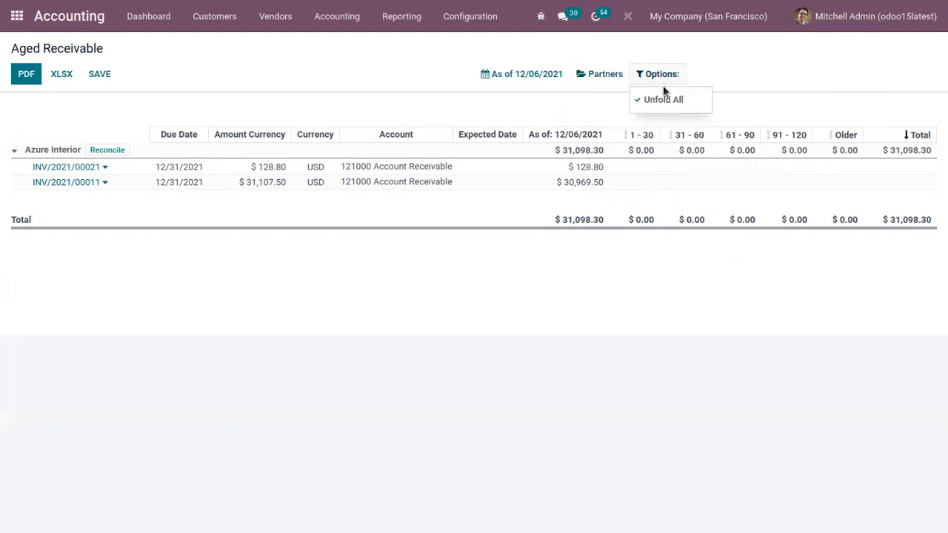
left_click(662, 99)
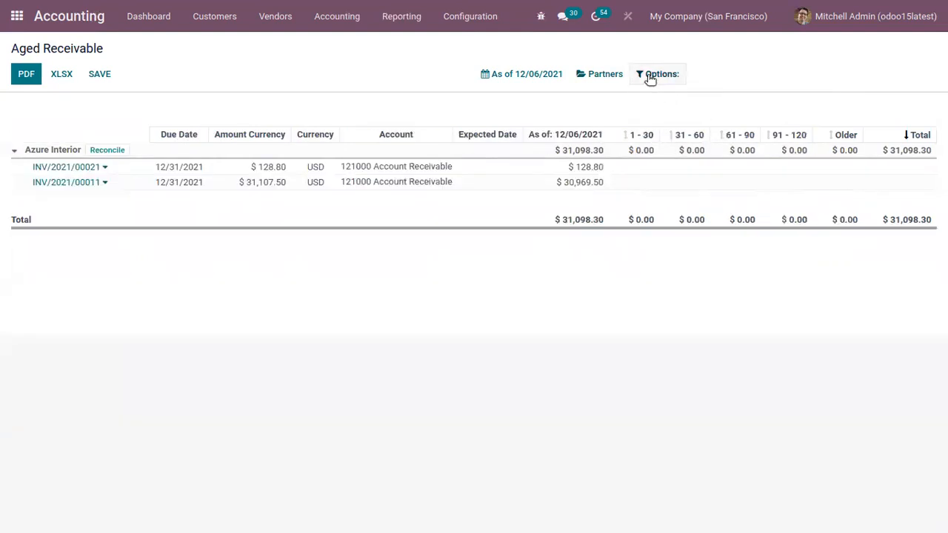
left_click(14, 150)
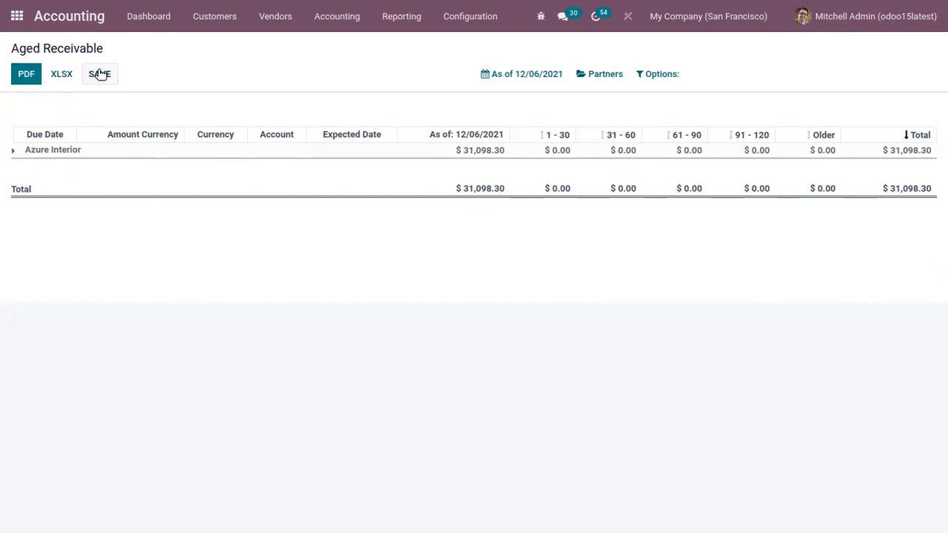
left_click(99, 73)
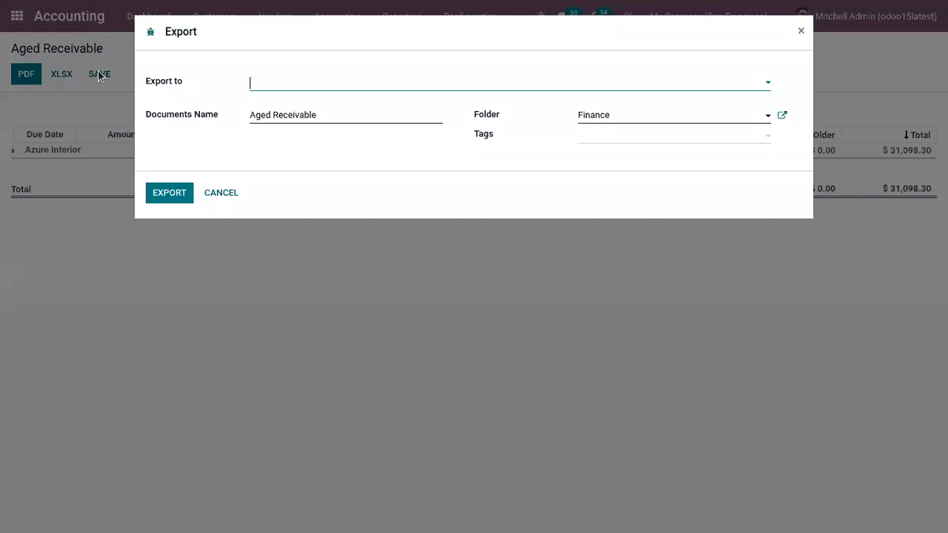
Step: Export the Aged Receivable report as a PDF into the Documents Finance folder
left_click(509, 81)
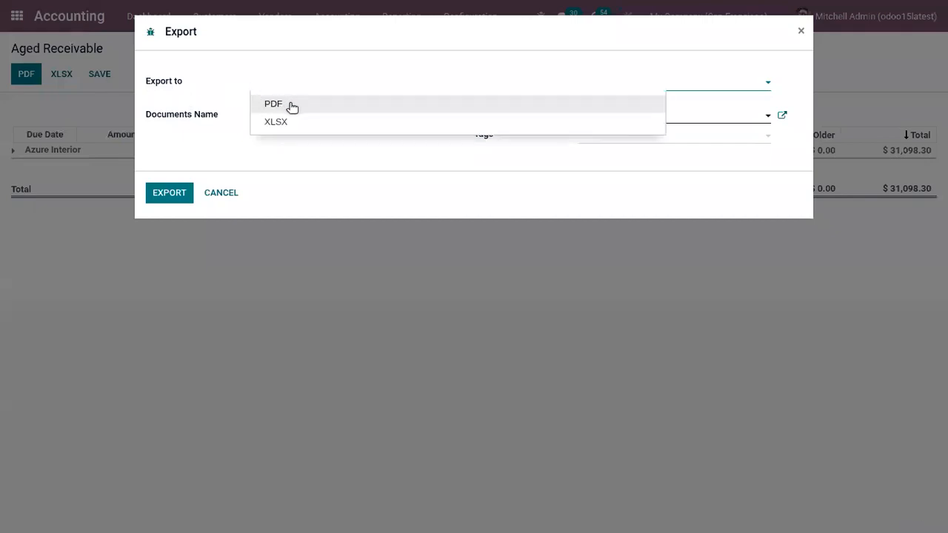
left_click(273, 103)
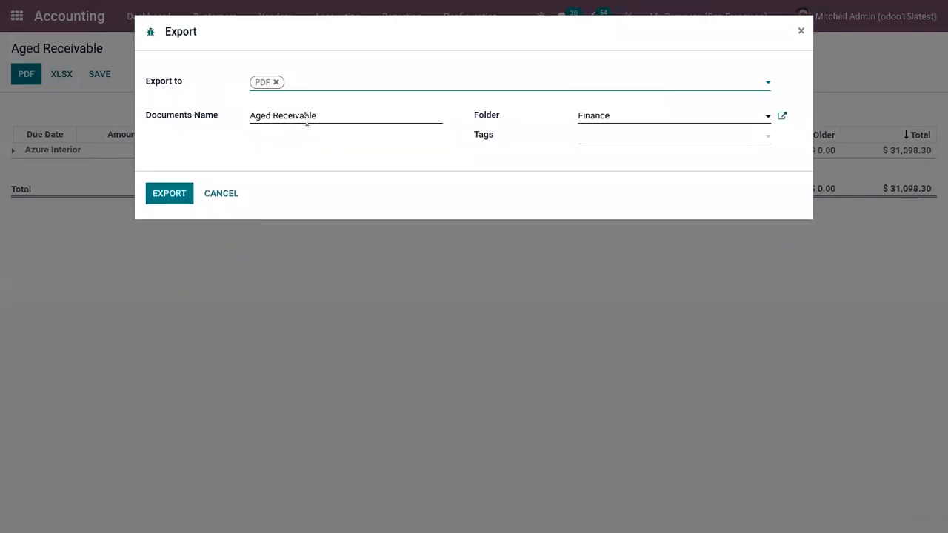
mouse_move(220, 116)
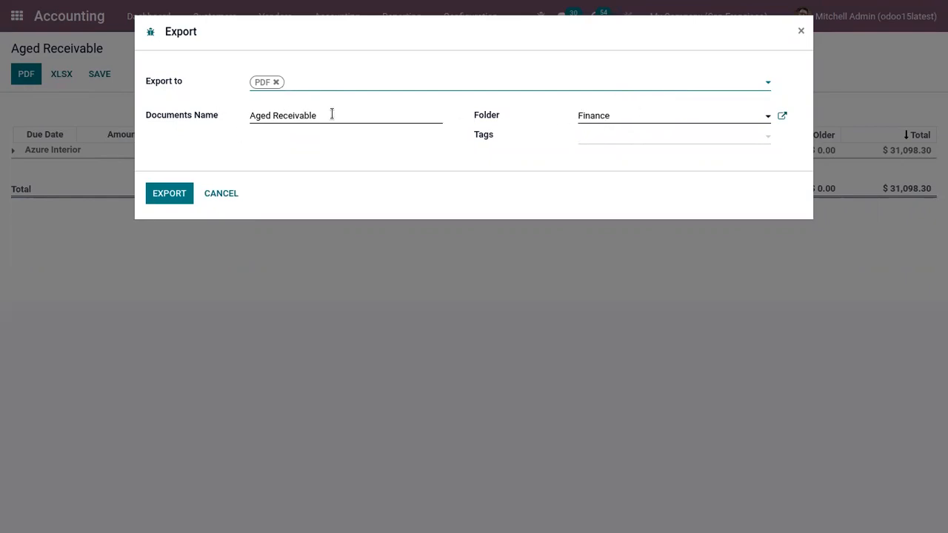
left_click(670, 116)
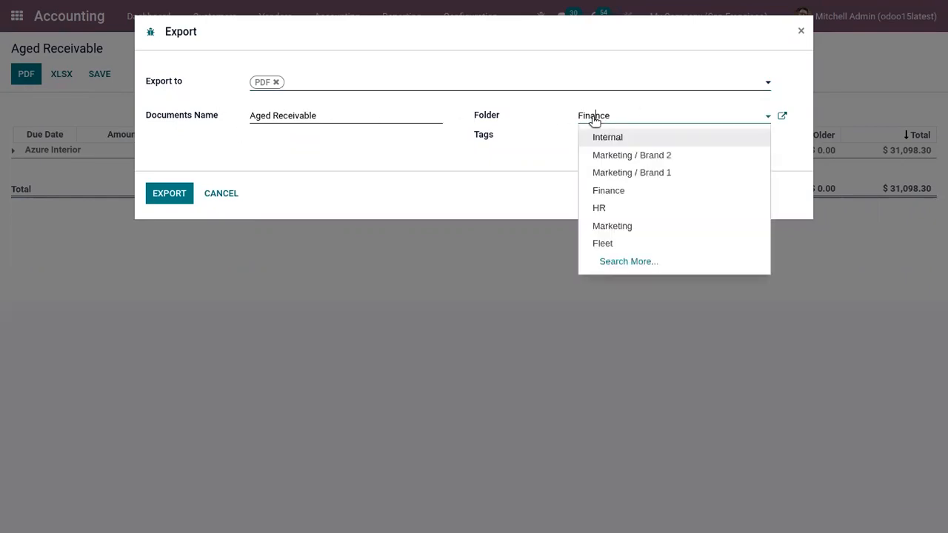
left_click(608, 190)
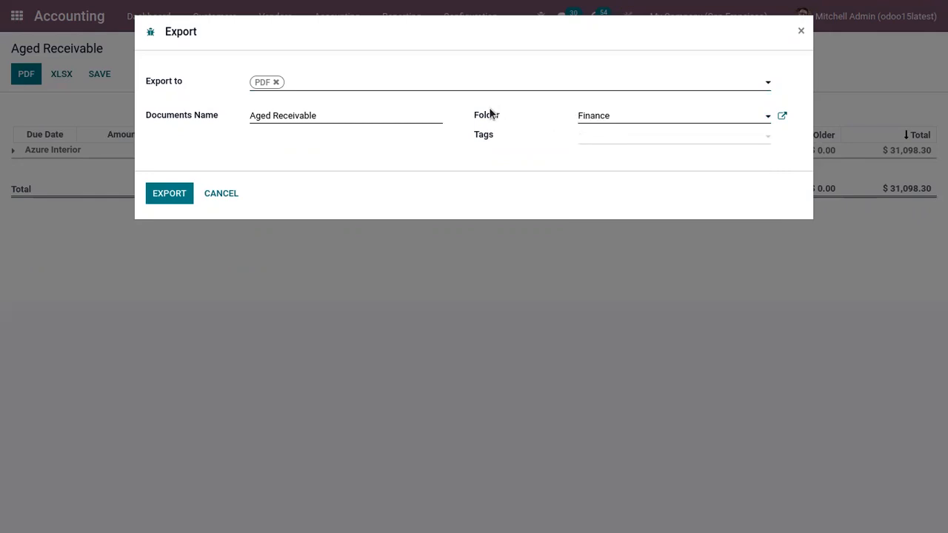
mouse_move(183, 185)
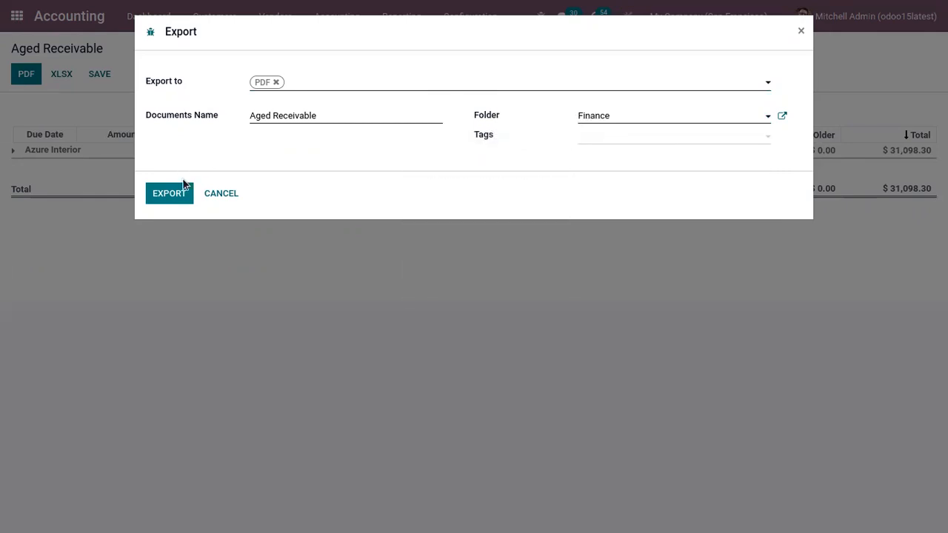
left_click(169, 192)
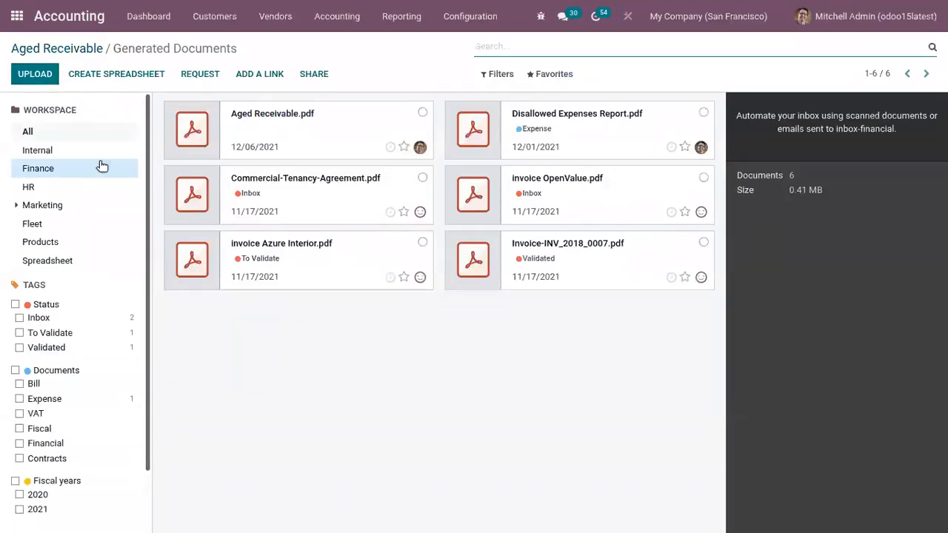
mouse_move(66, 151)
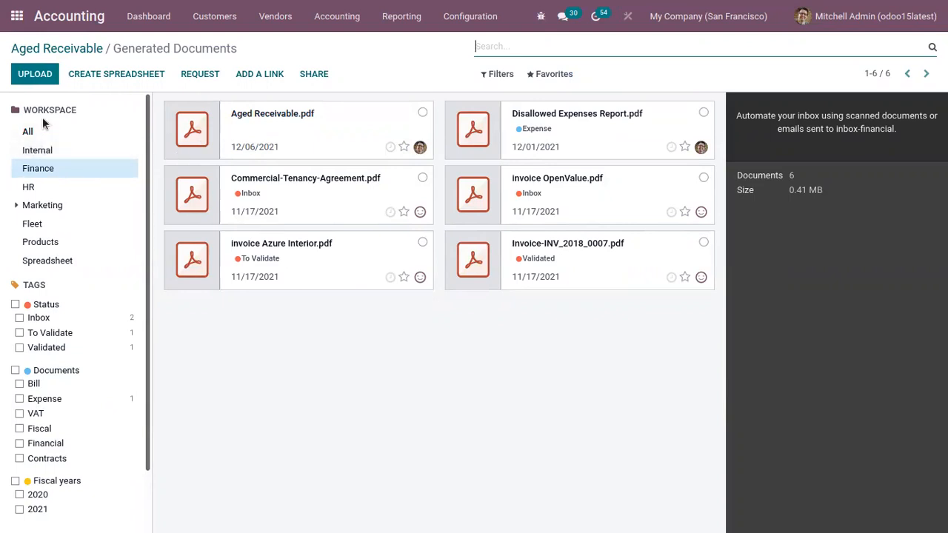
mouse_move(310, 126)
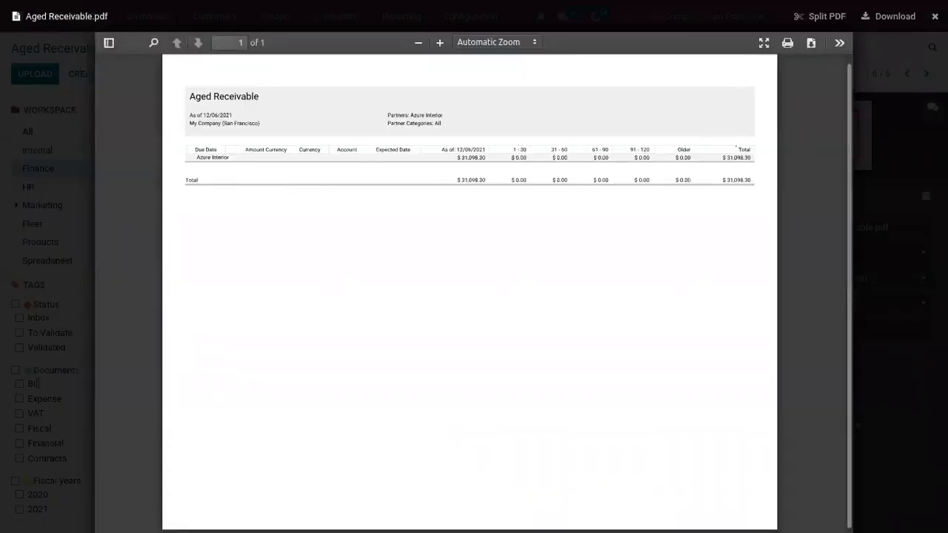
Step: Close the Aged Receivable.pdf preview and bring up the Reporting menu
left_click(934, 16)
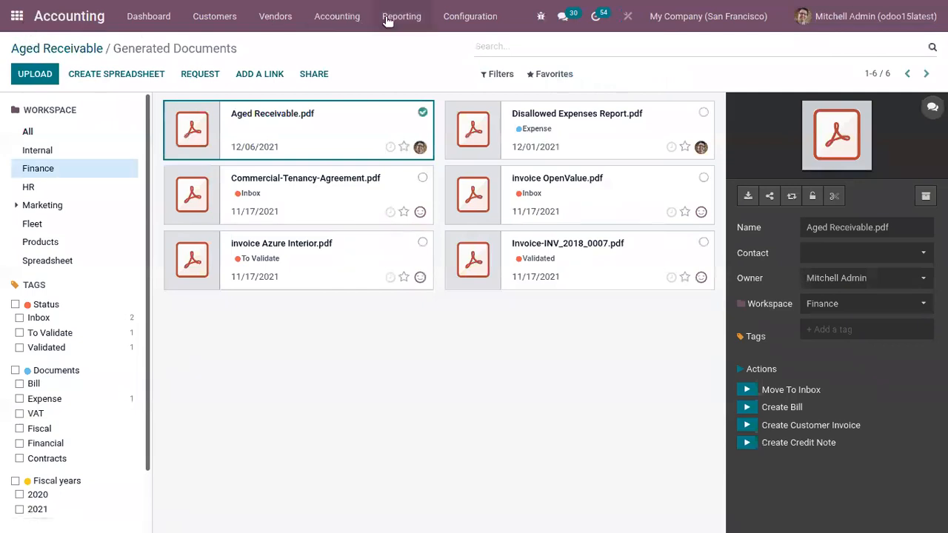
left_click(401, 15)
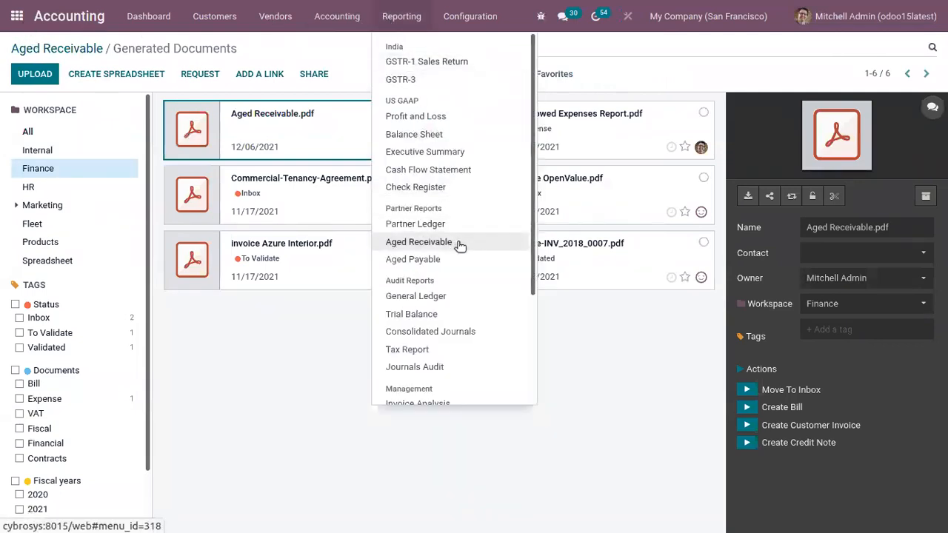
mouse_move(454, 259)
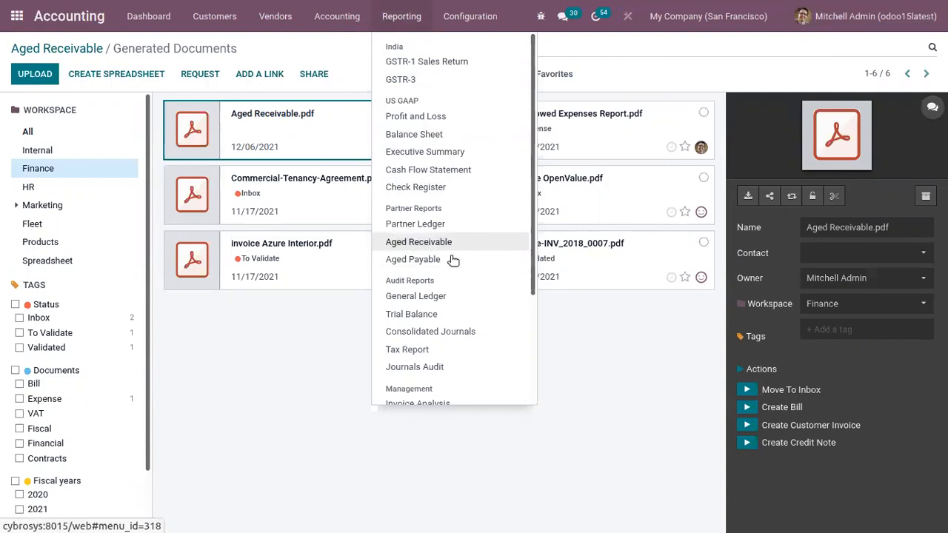
Step: Open Aged Payable, inspect Bloem GmbH's bills, then go to Vendor Bills
left_click(412, 259)
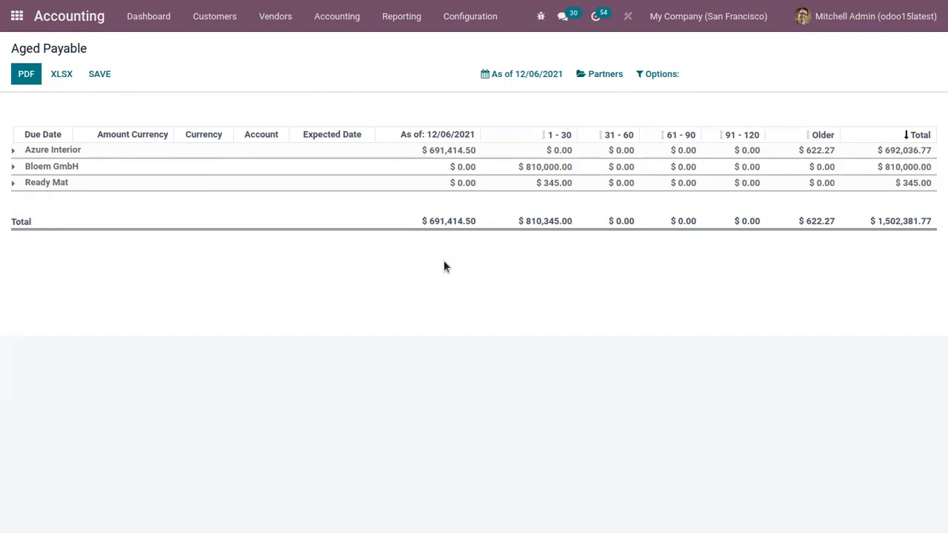
mouse_move(446, 260)
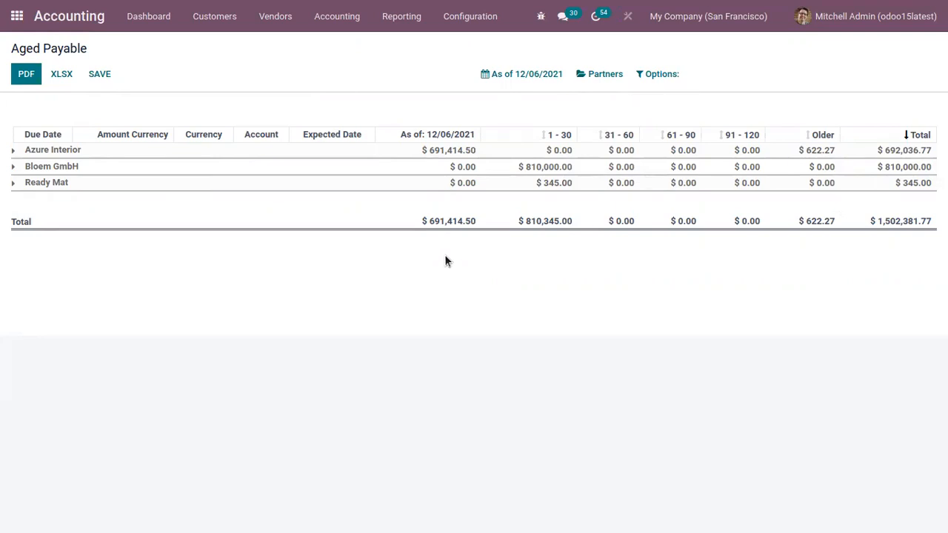
mouse_move(447, 264)
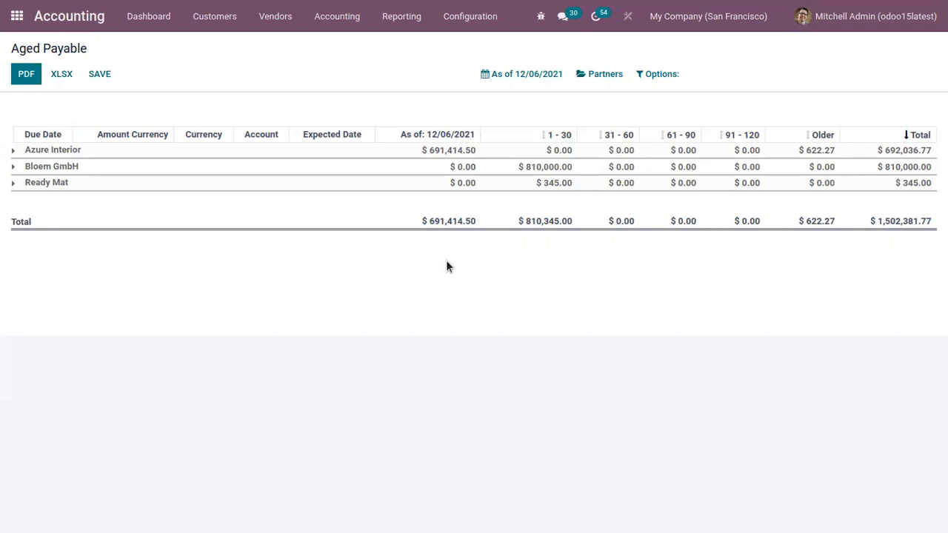
mouse_move(447, 284)
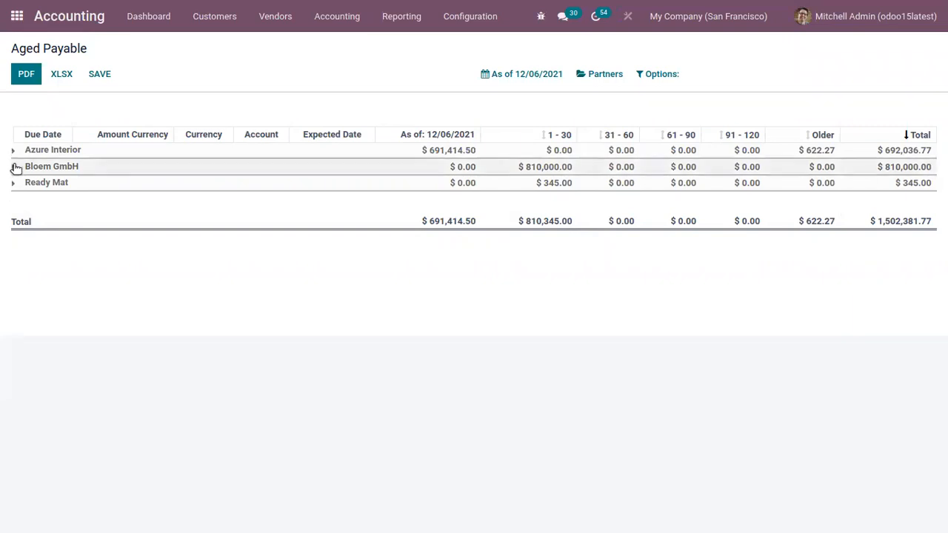
left_click(13, 166)
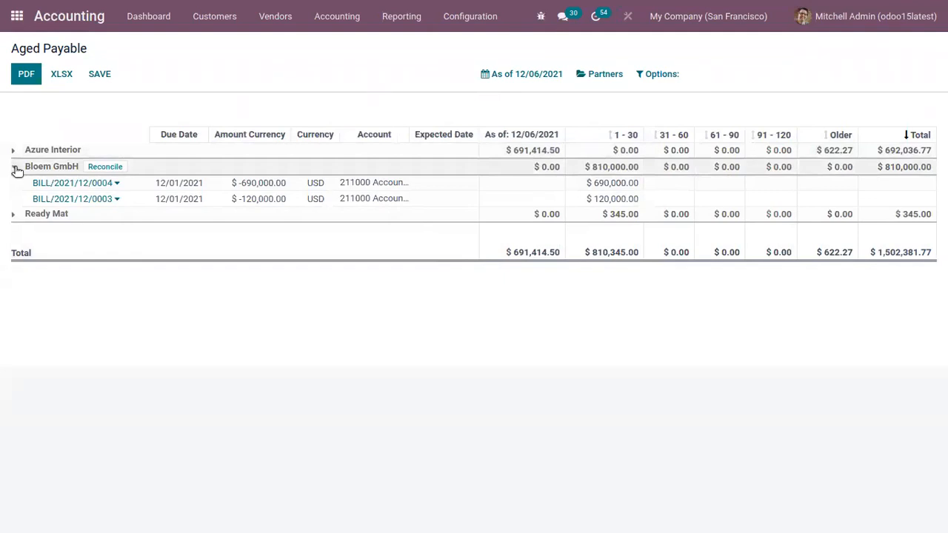
left_click(275, 15)
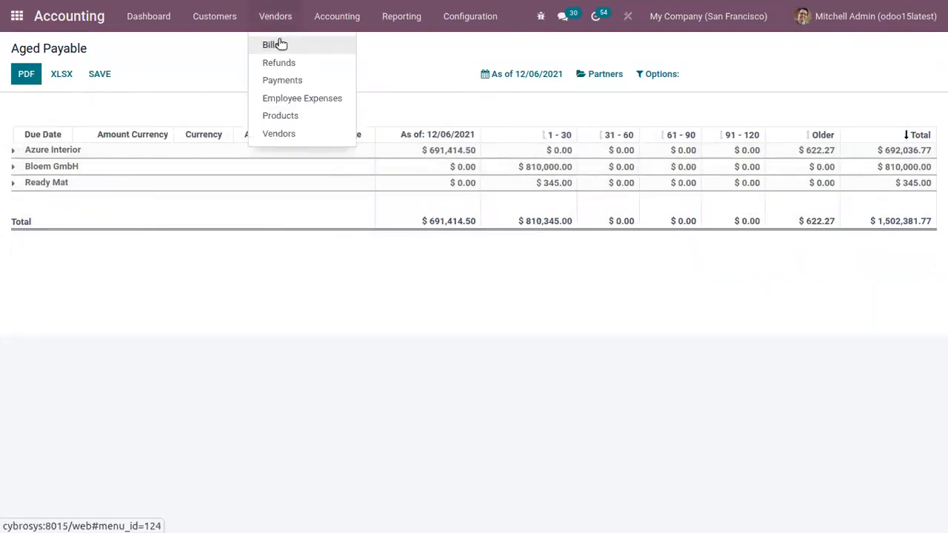
left_click(269, 44)
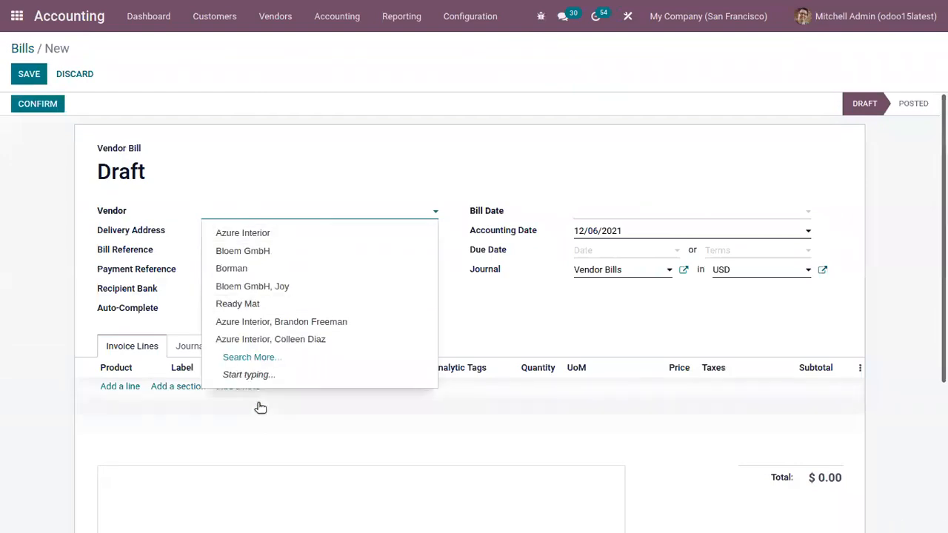
Step: Set the bill's vendor to Solar IT and bill date to 12/04/2021
left_click(251, 357)
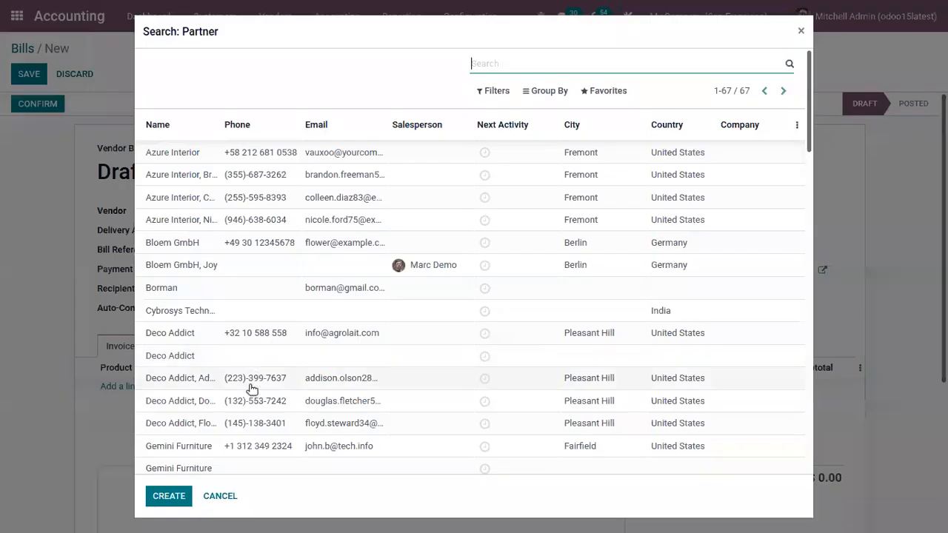
mouse_move(820, 142)
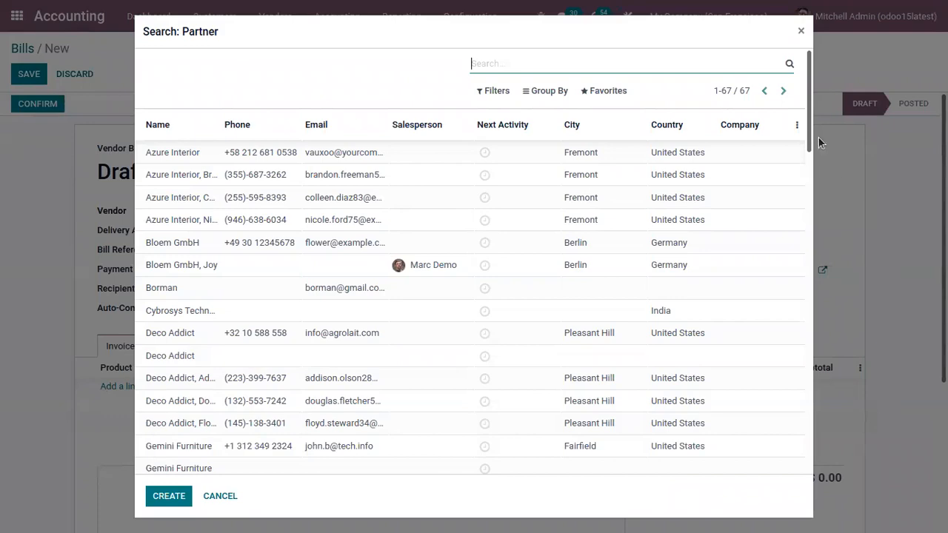
scroll("down", 3)
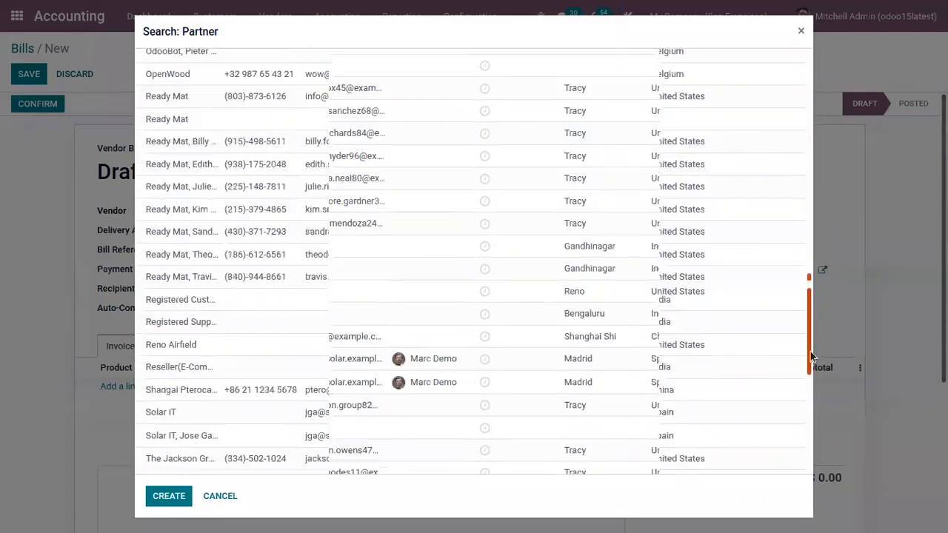
left_click(160, 412)
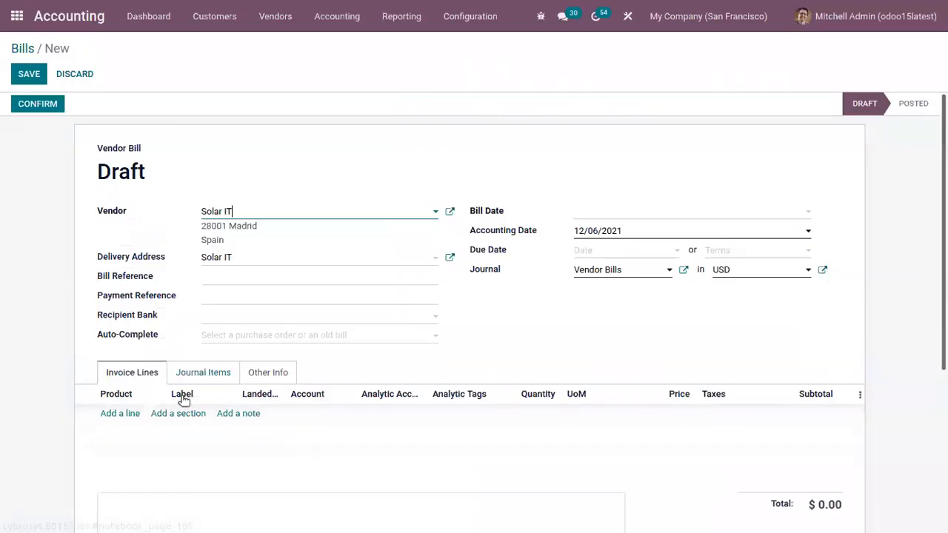
left_click(689, 211)
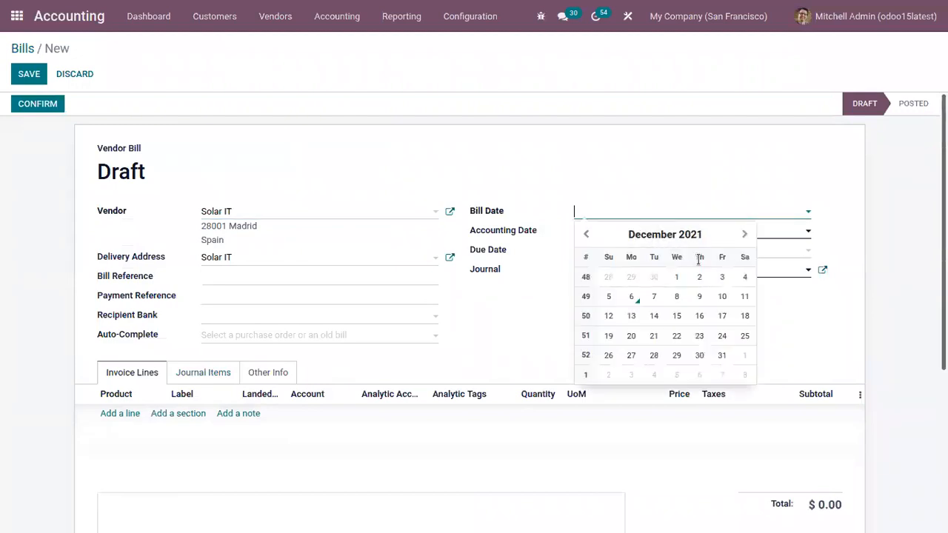
left_click(676, 276)
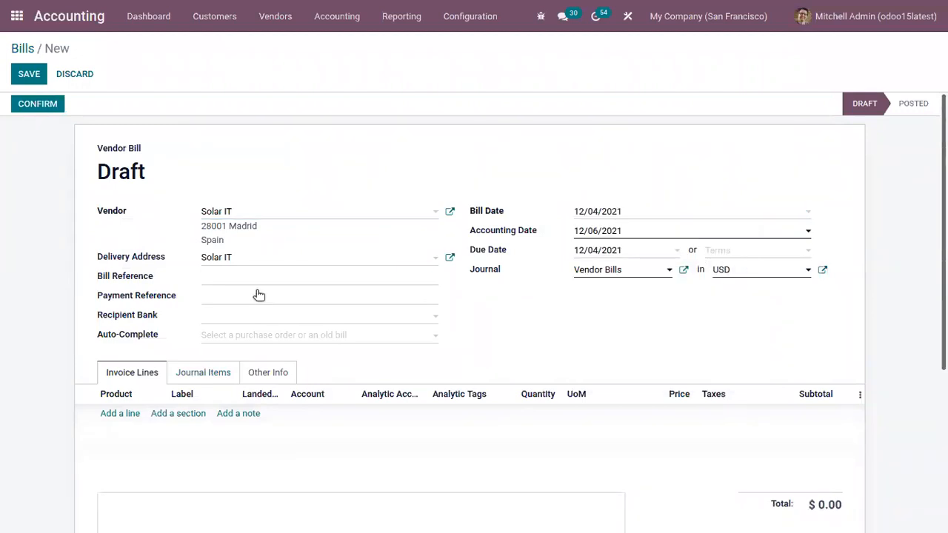
Step: Add a Bag product line, save, and post the bill
left_click(120, 413)
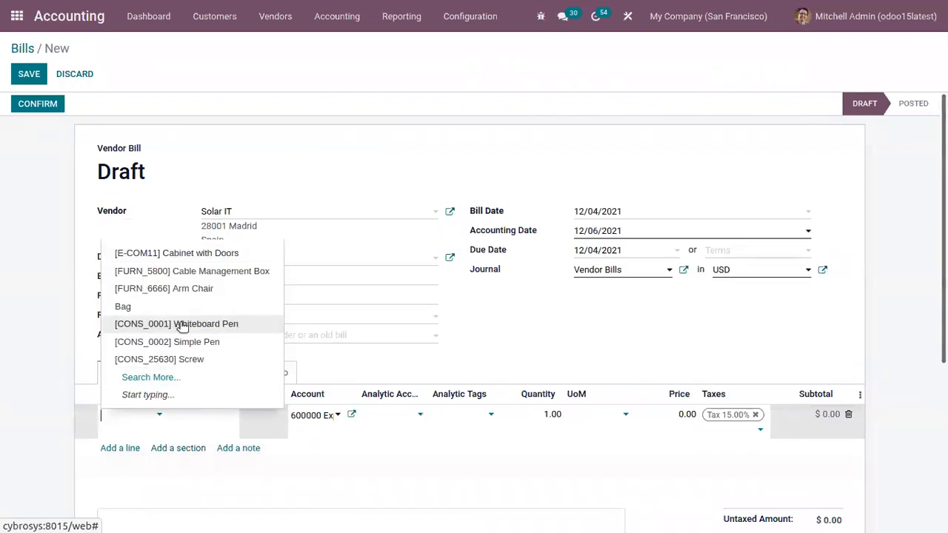
left_click(122, 306)
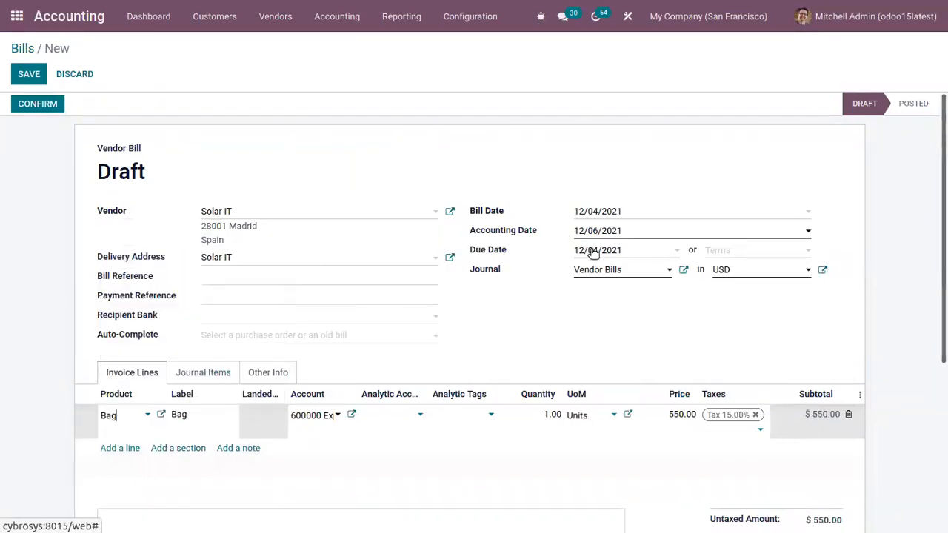
left_click(598, 250)
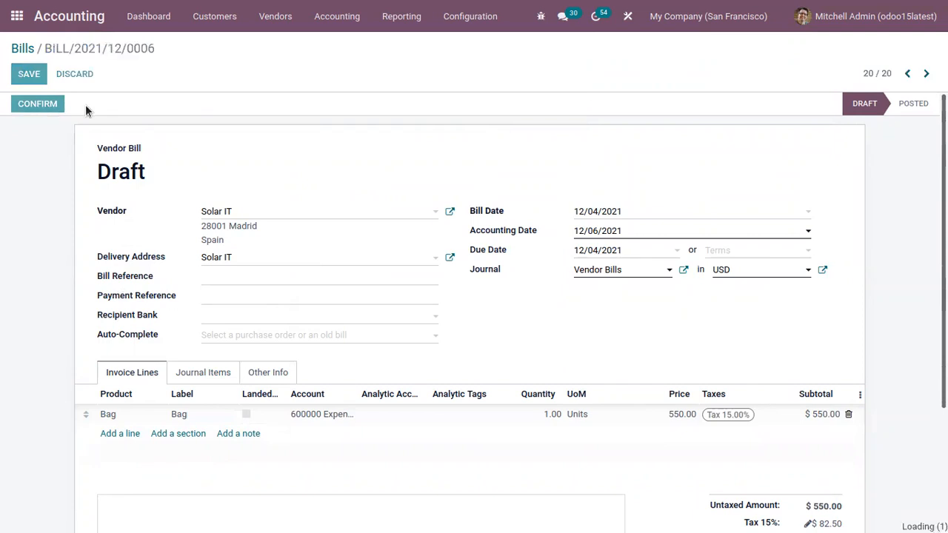
left_click(37, 103)
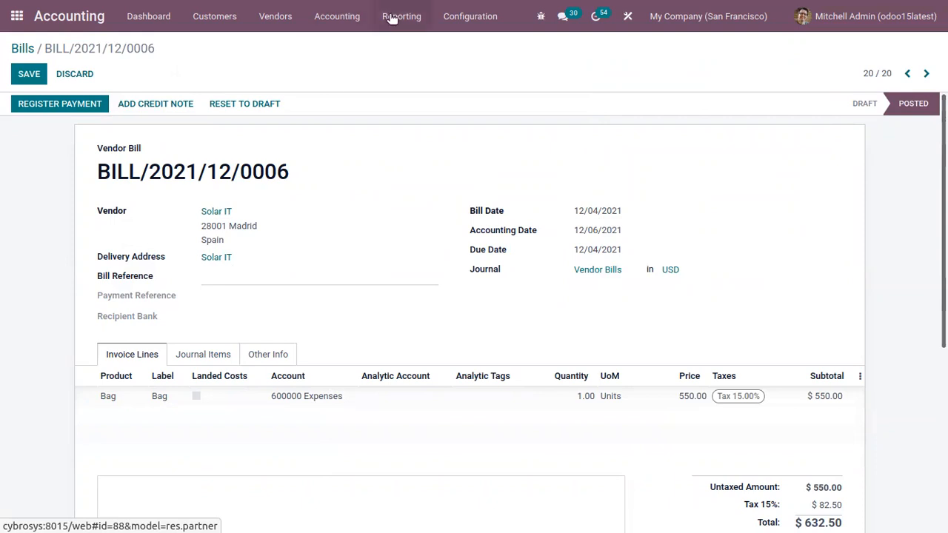
Step: In Aged Payable, set Solar IT's bill expected payment date to 12/05/2021
left_click(401, 15)
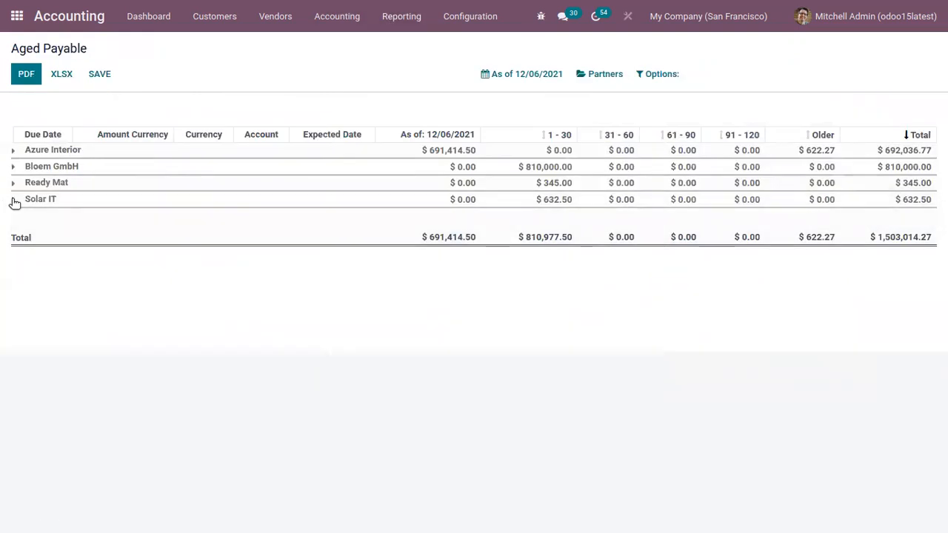
mouse_move(12, 199)
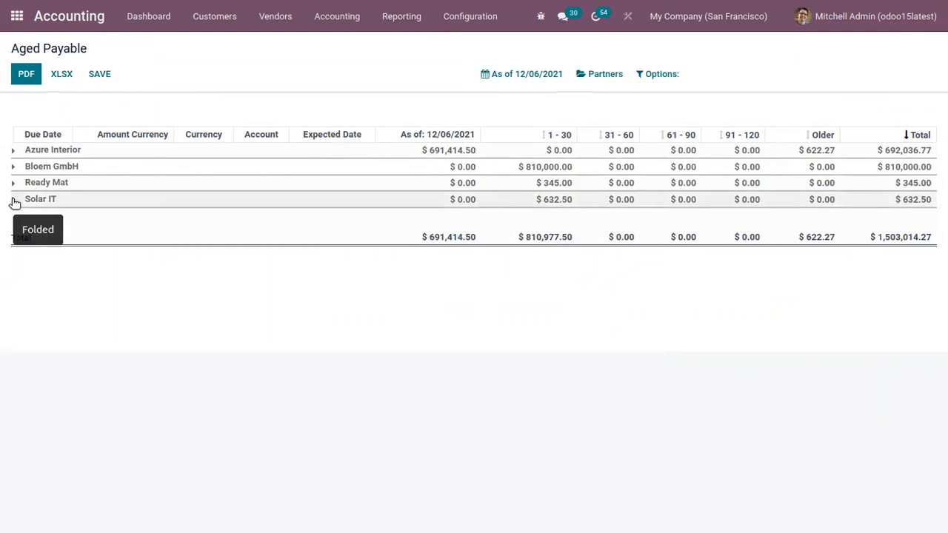
left_click(14, 199)
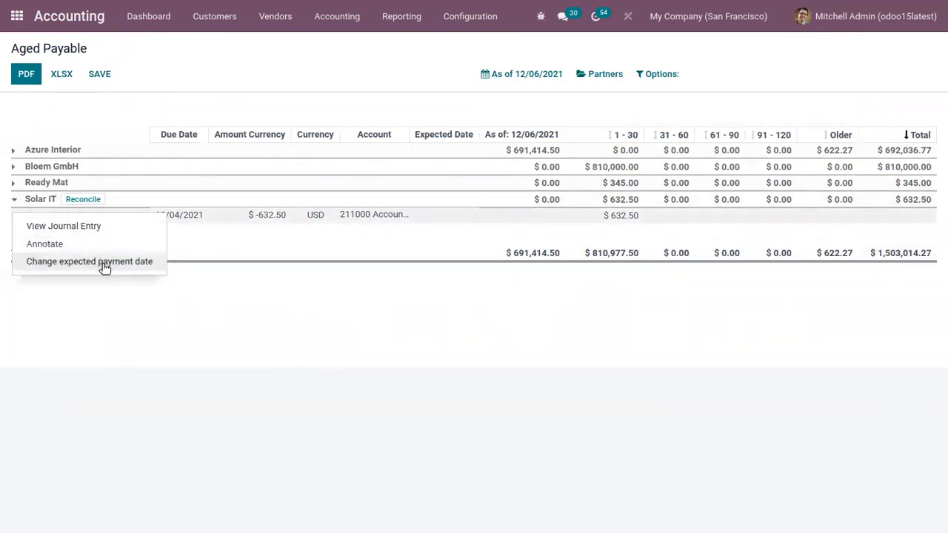
left_click(89, 262)
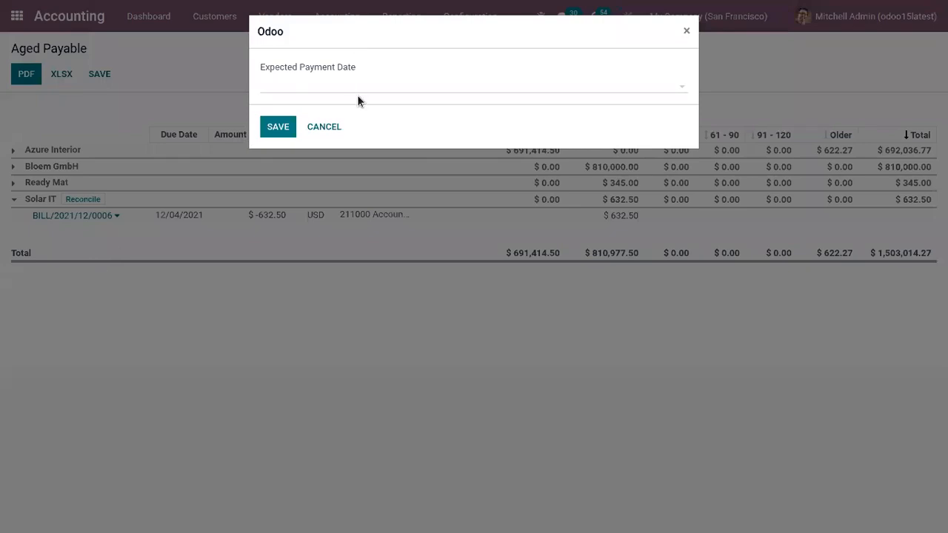
left_click(474, 85)
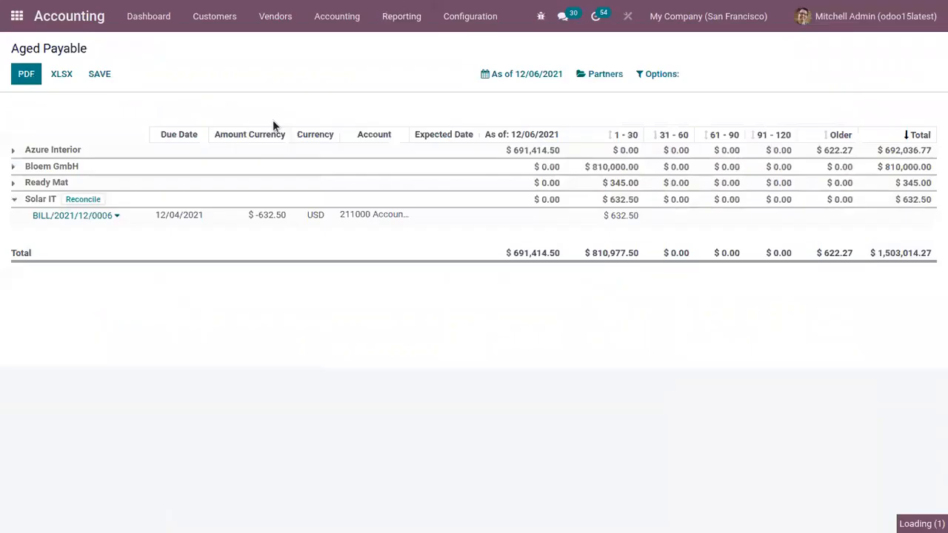
left_click(443, 215)
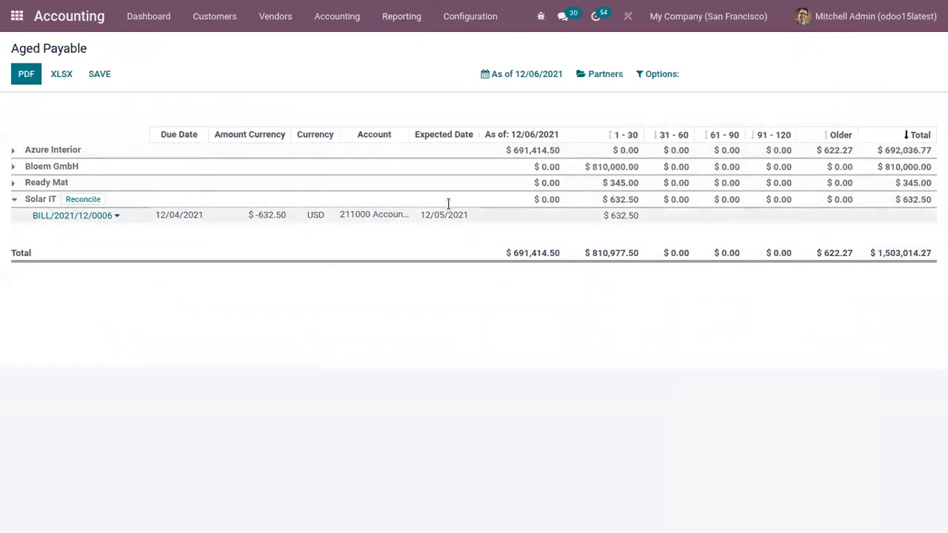
mouse_move(446, 226)
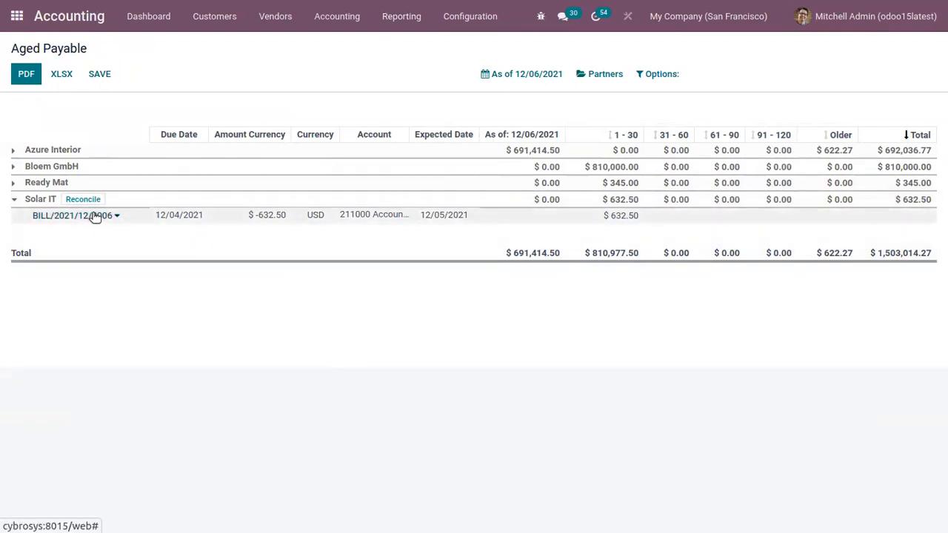
left_click(40, 198)
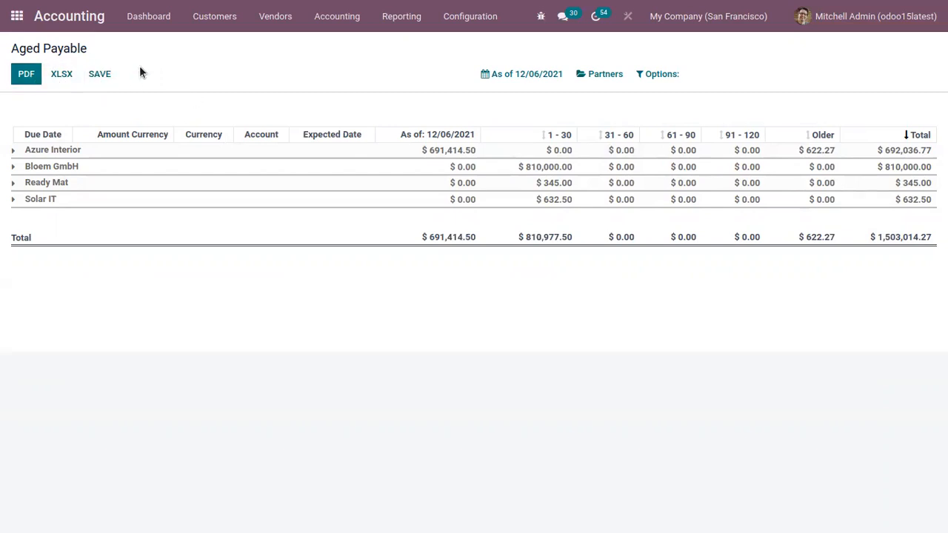
mouse_move(125, 105)
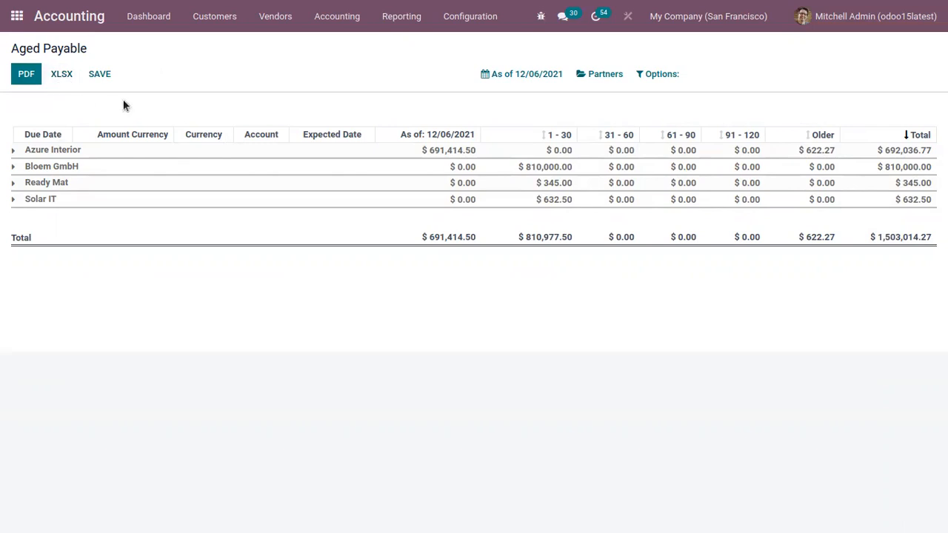
mouse_move(297, 72)
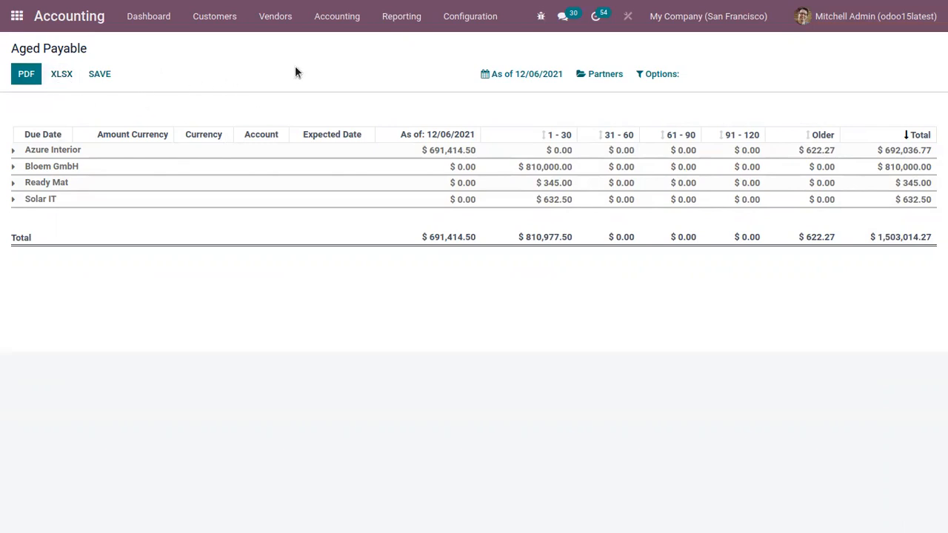
mouse_move(376, 56)
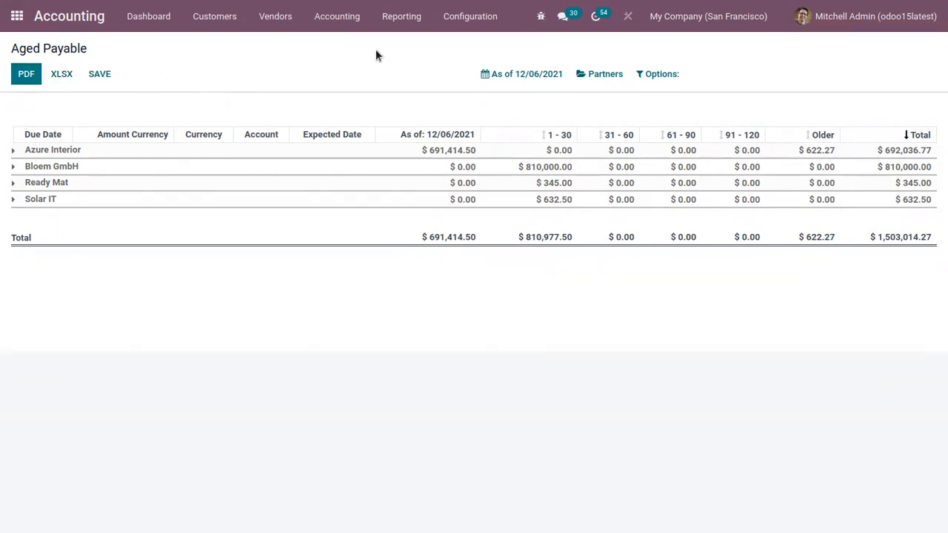
left_click(401, 15)
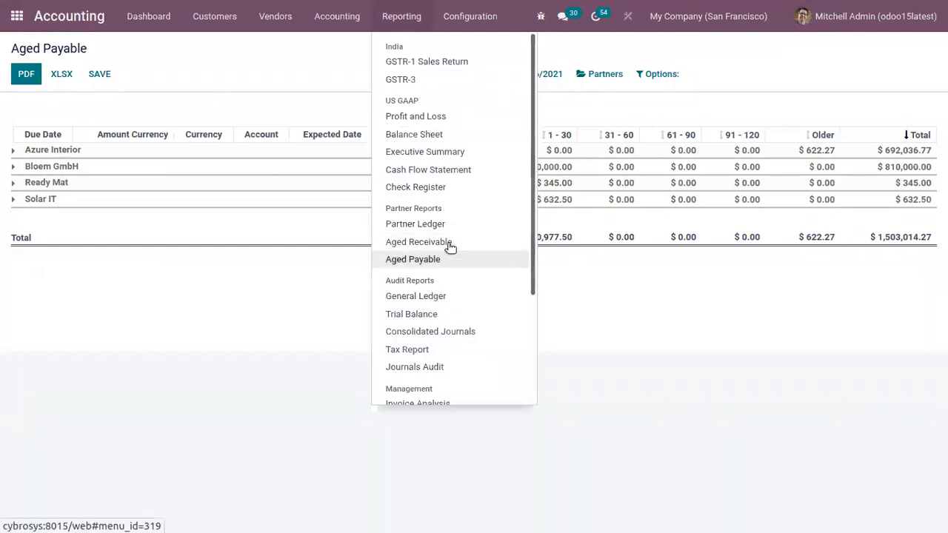
mouse_move(419, 241)
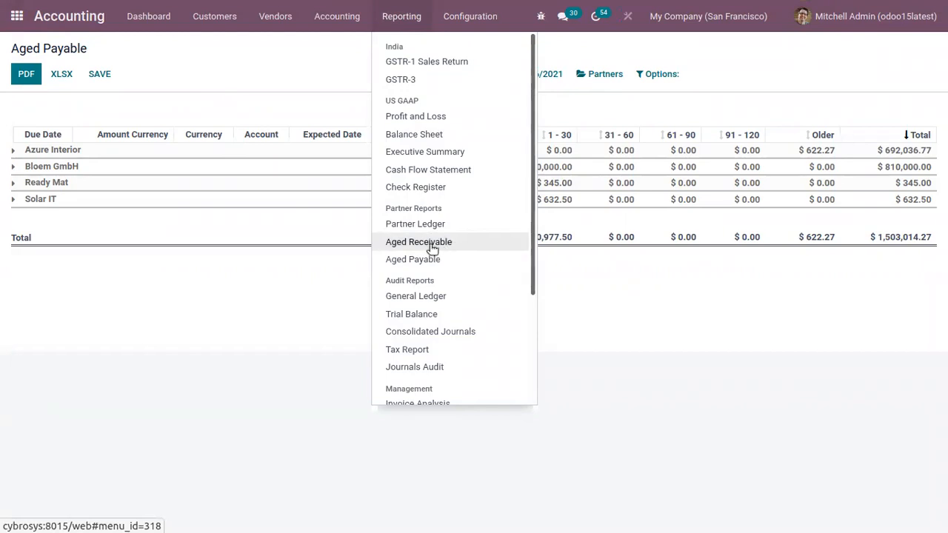
mouse_move(433, 243)
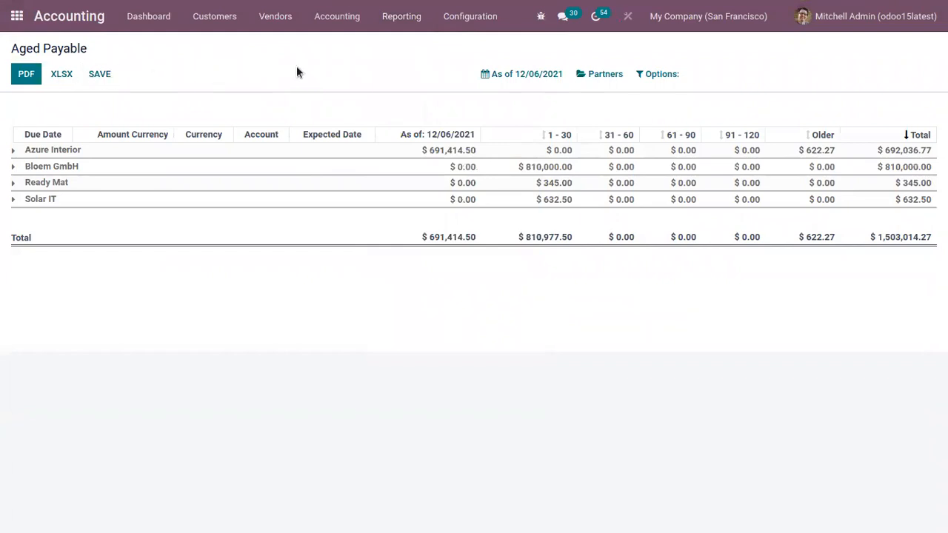
left_click(214, 17)
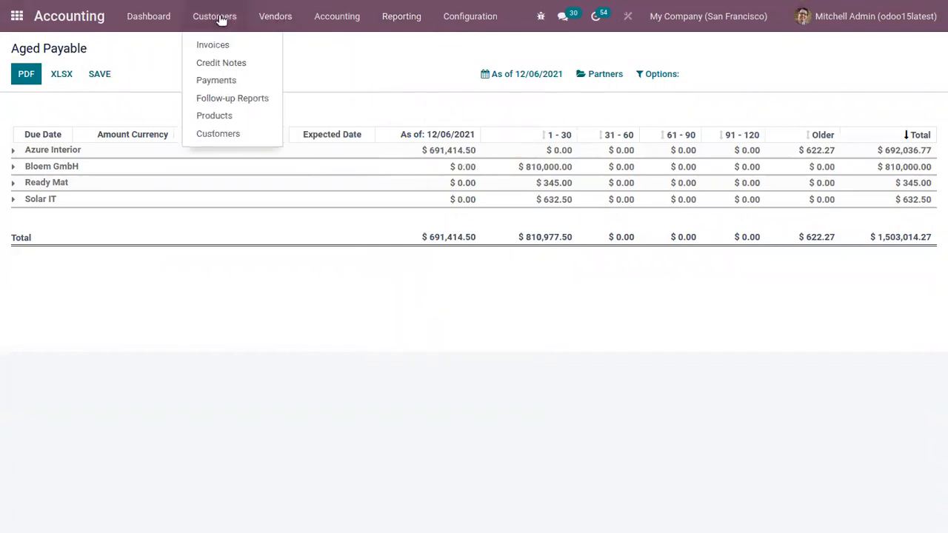
mouse_move(213, 44)
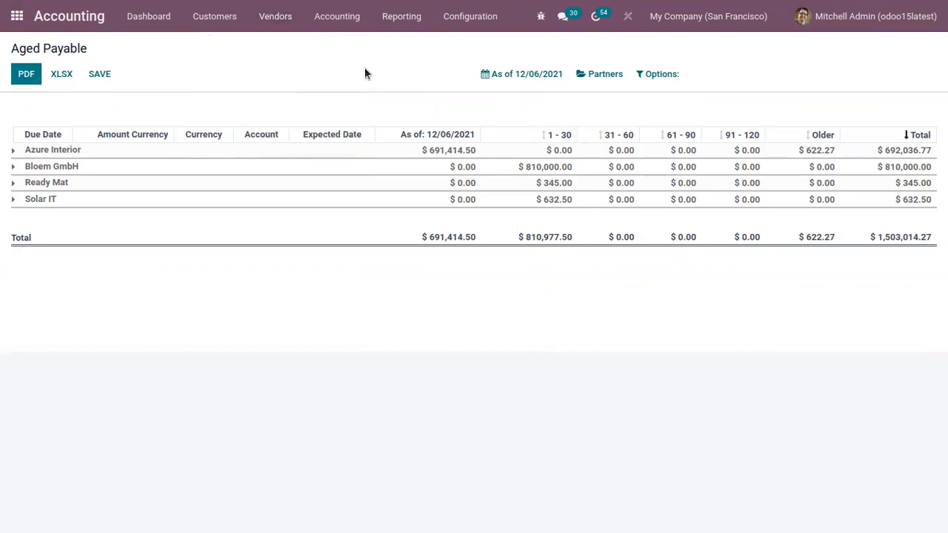
mouse_move(359, 77)
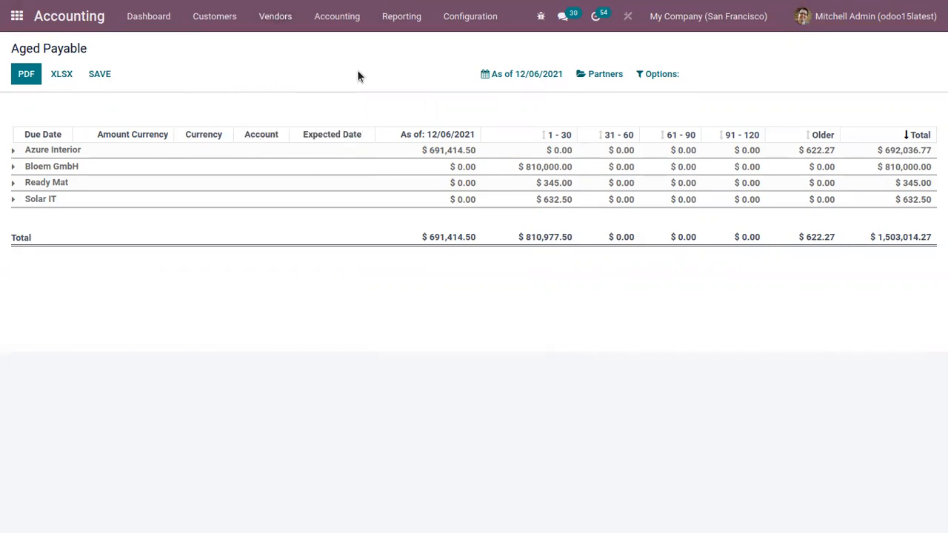